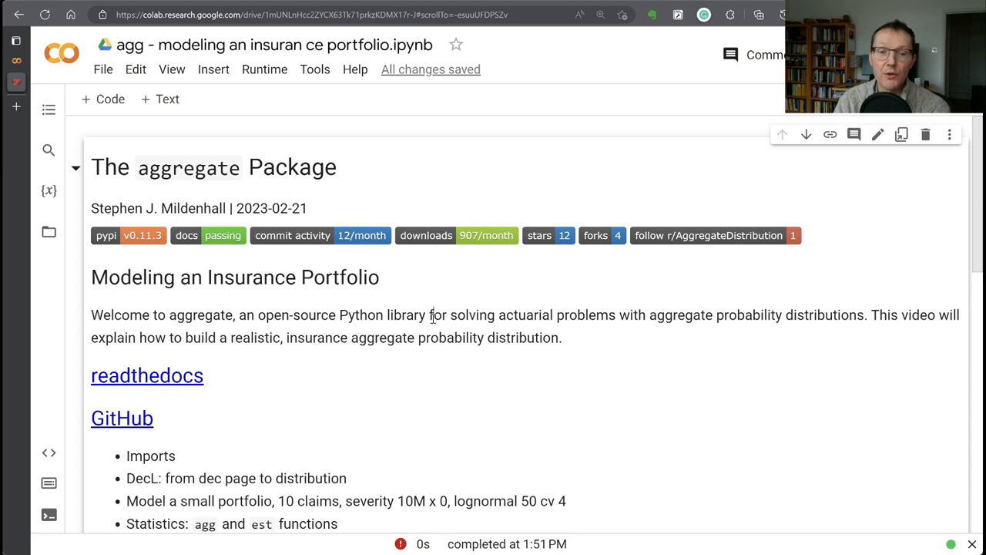
# Run pip install aggregate in the first code cell to install the package.
pyautogui.scroll(-3)
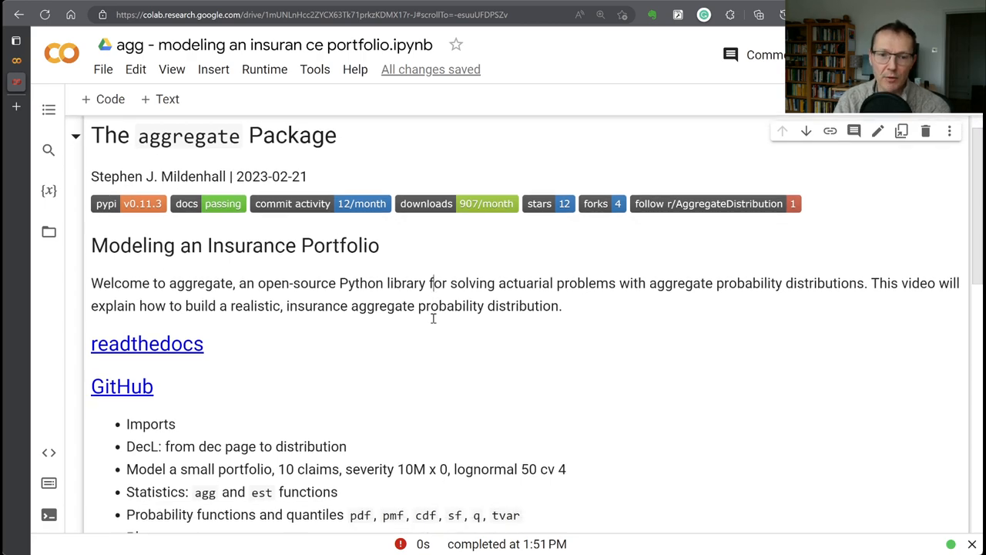
pyautogui.scroll(-3)
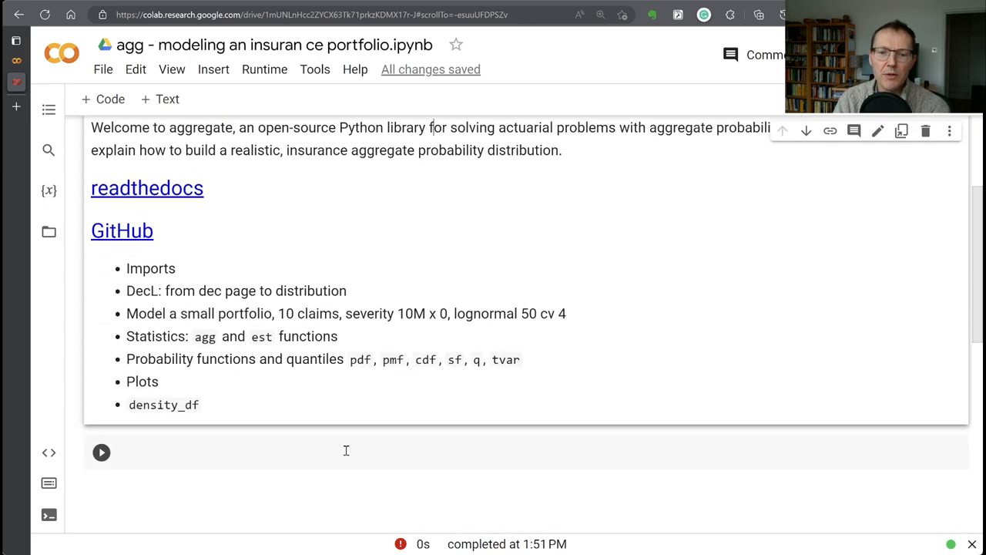
pyautogui.write('p')
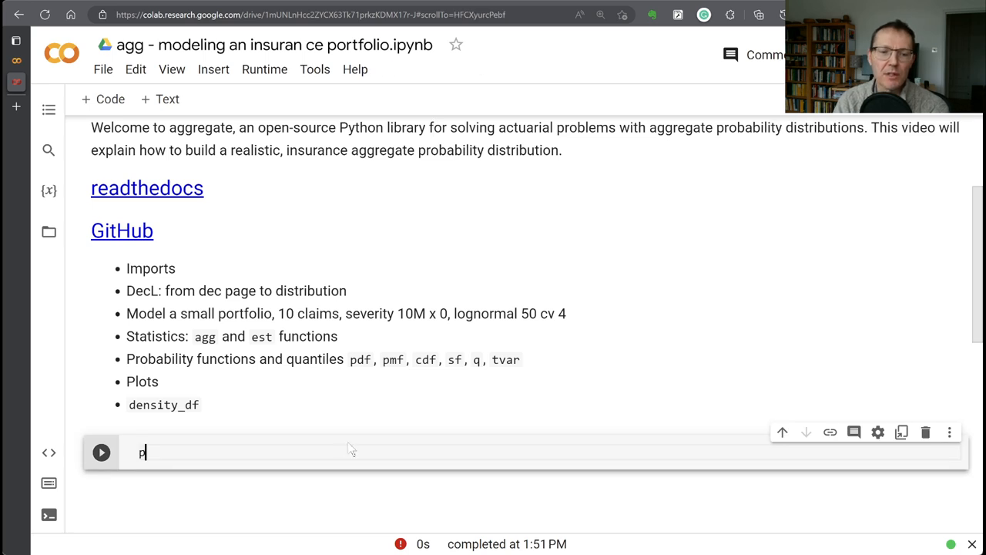
pyautogui.write('ip')
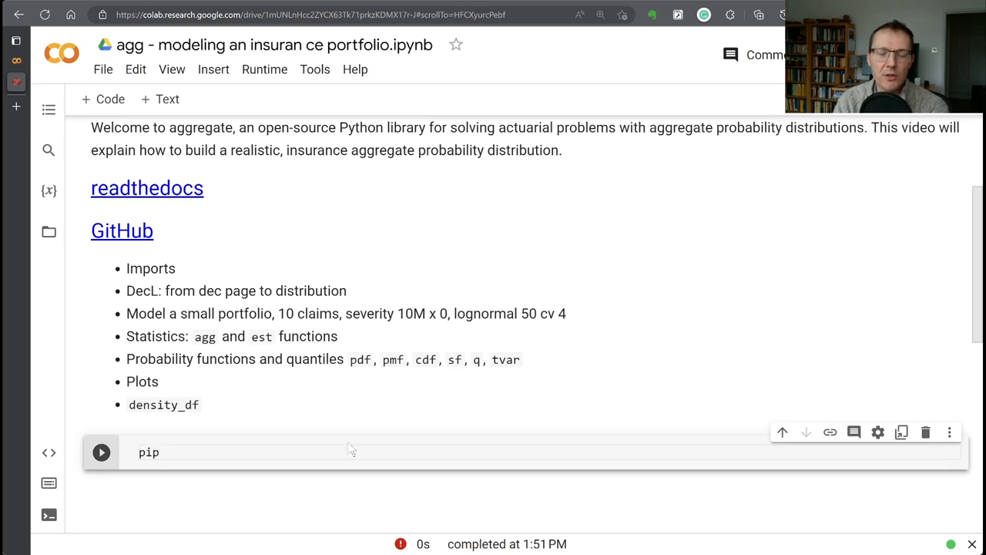
pyautogui.write('install aggregate')
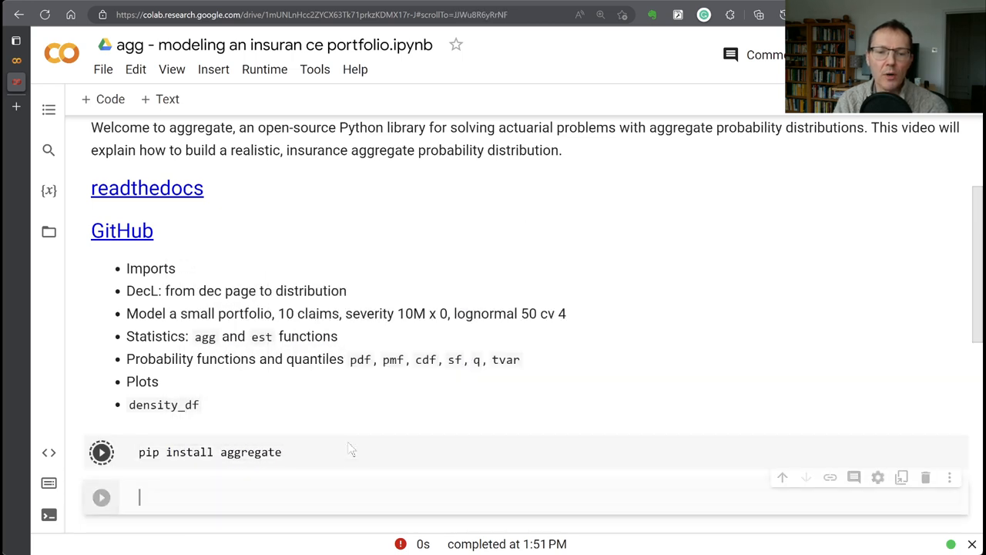
pyautogui.click(100, 452)
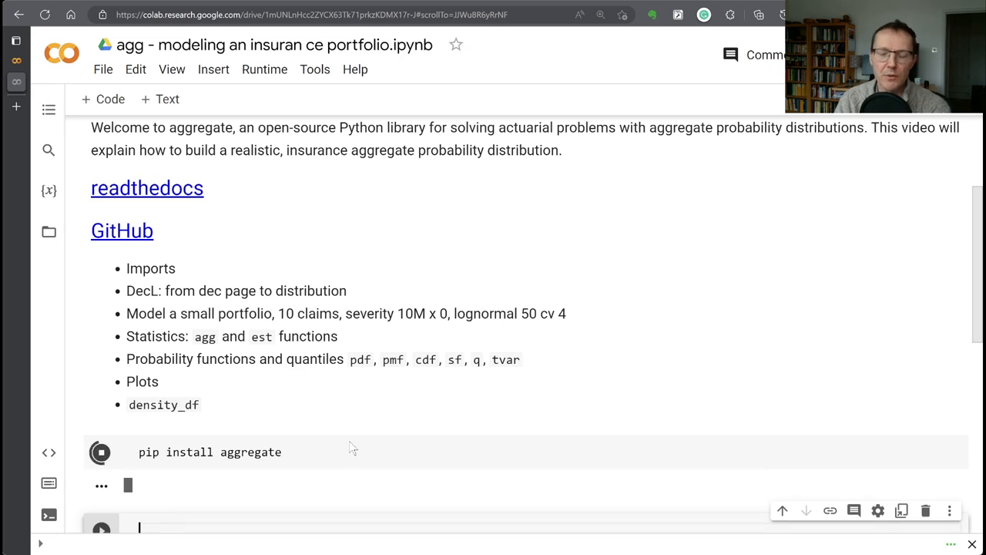
pyautogui.click(99, 452)
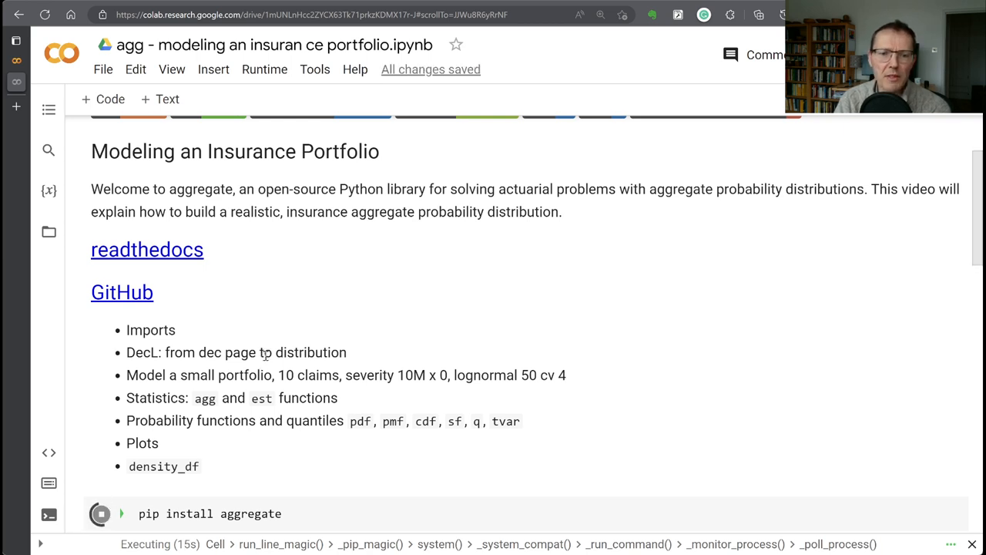
pyautogui.moveTo(259, 404)
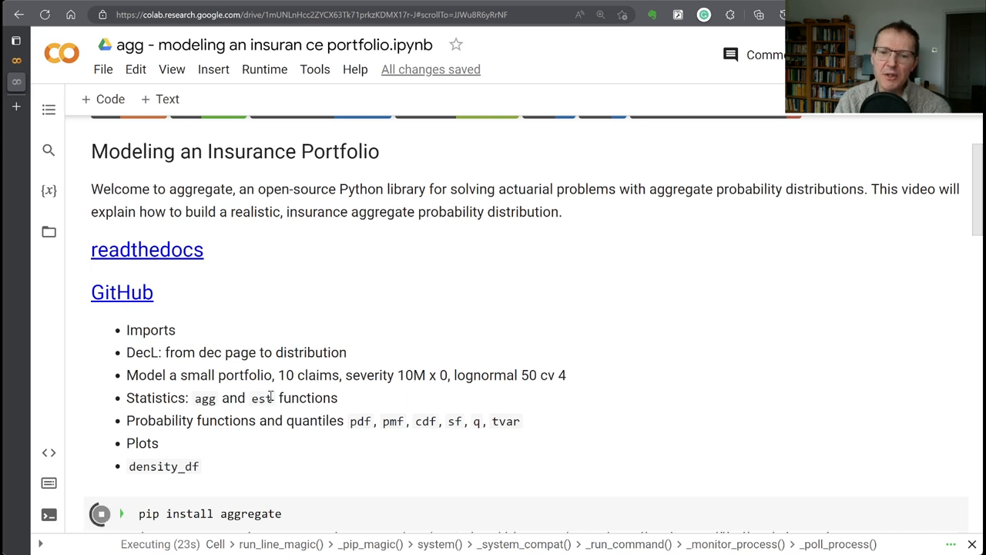
pyautogui.moveTo(398, 394)
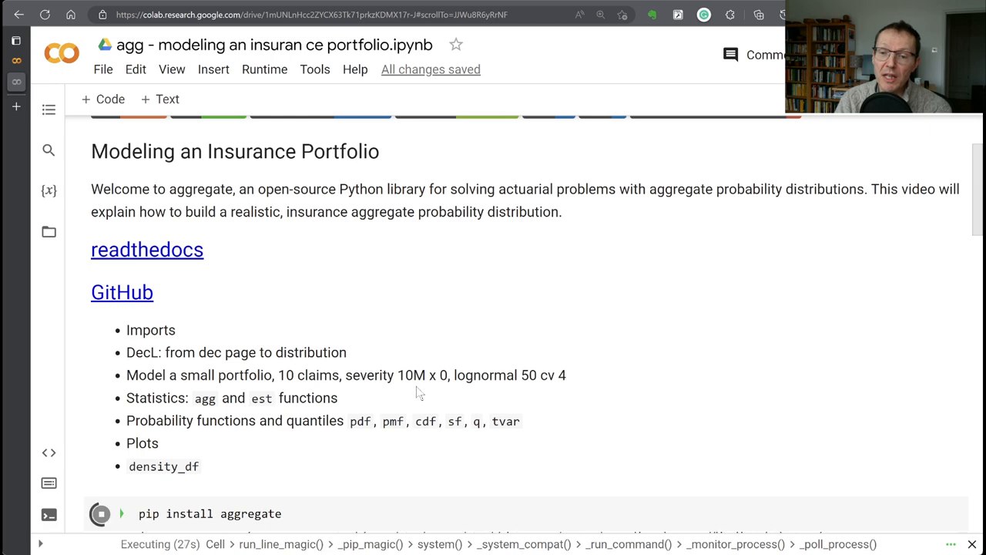
pyautogui.moveTo(460, 393)
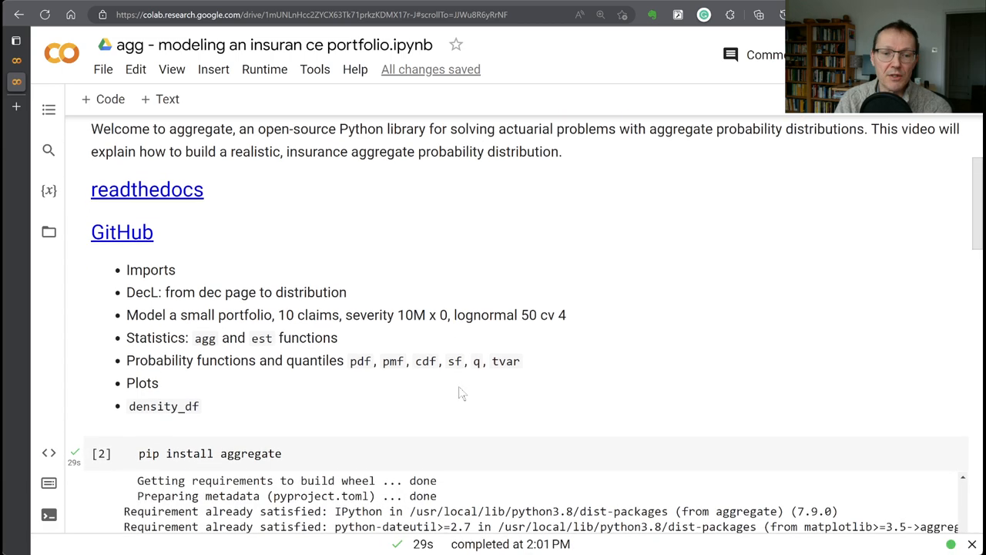
pyautogui.scroll(-3)
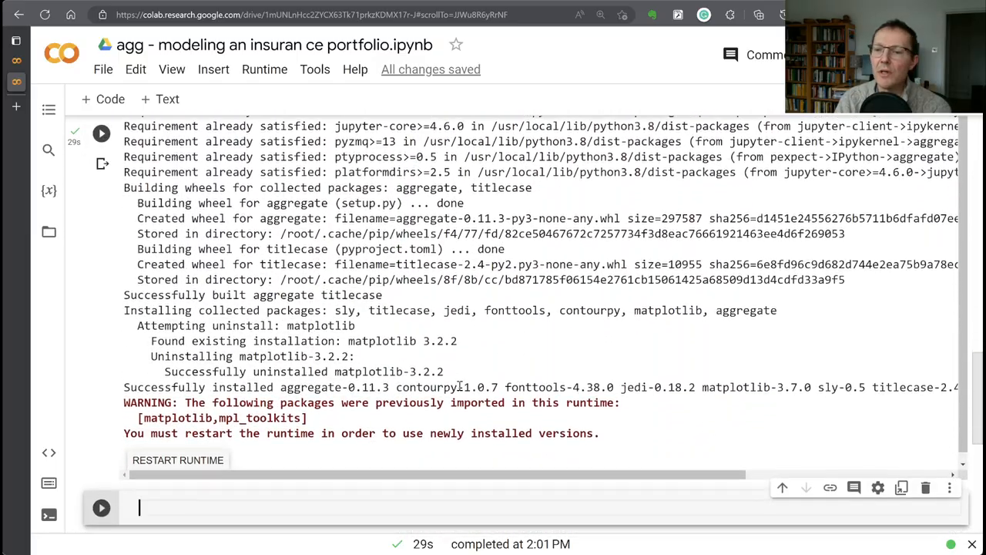
pyautogui.click(177, 459)
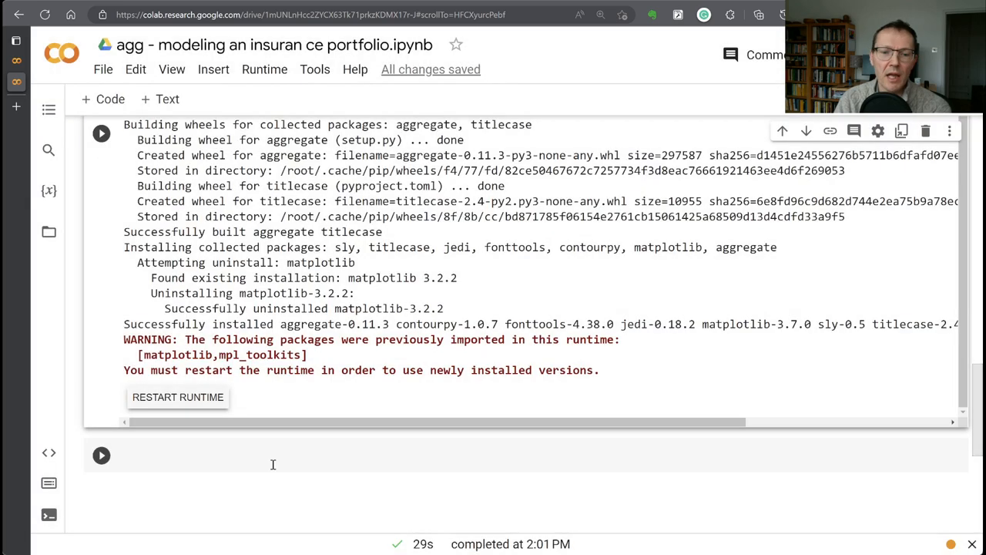
pyautogui.click(273, 464)
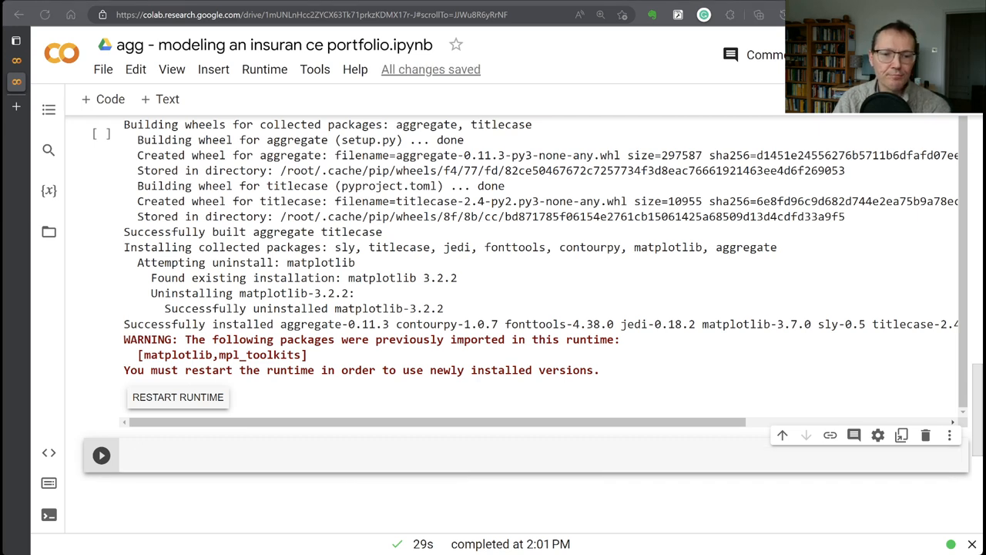
pyautogui.click(177, 456)
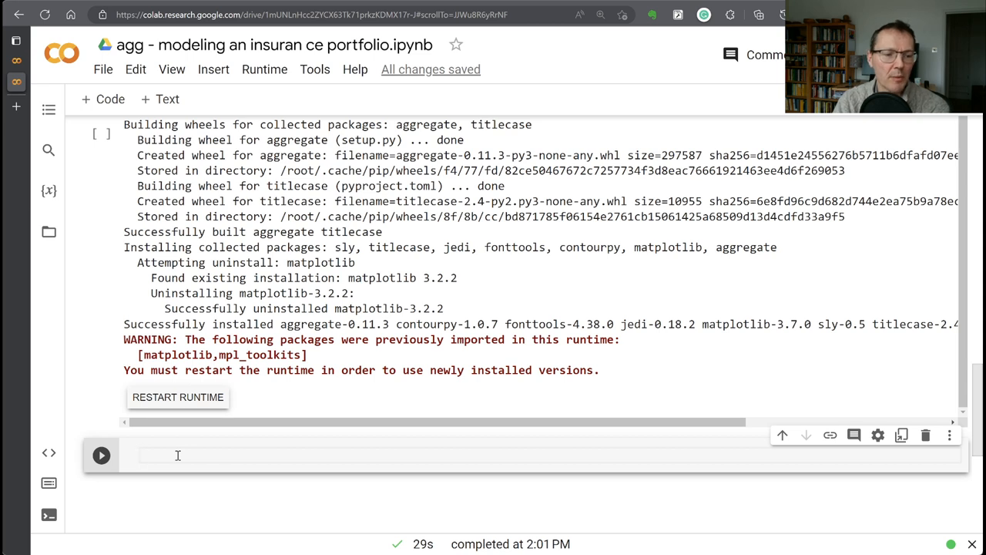
# Run a cell with from aggregate import build, qd.
pyautogui.write('from aggregate import build')
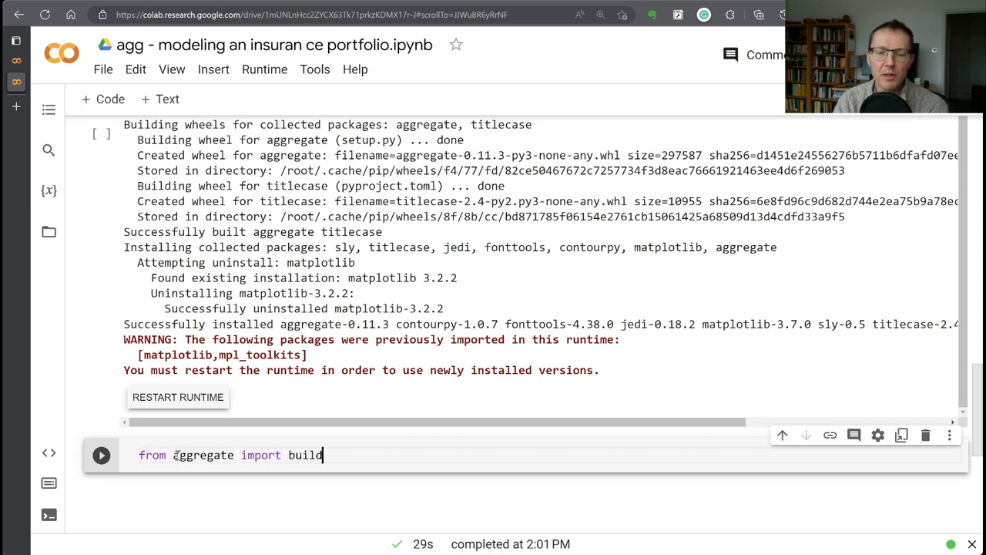
pyautogui.write(', q')
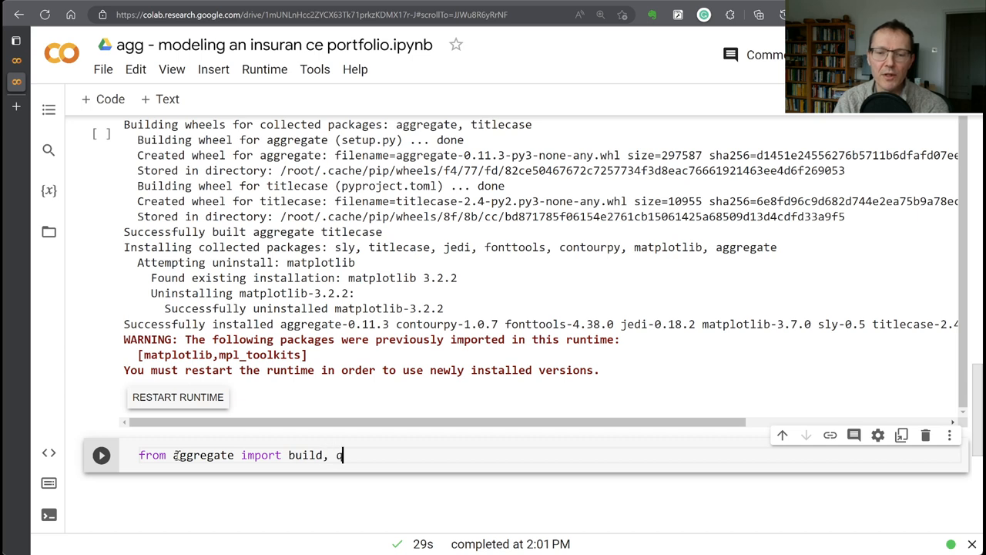
pyautogui.write('d')
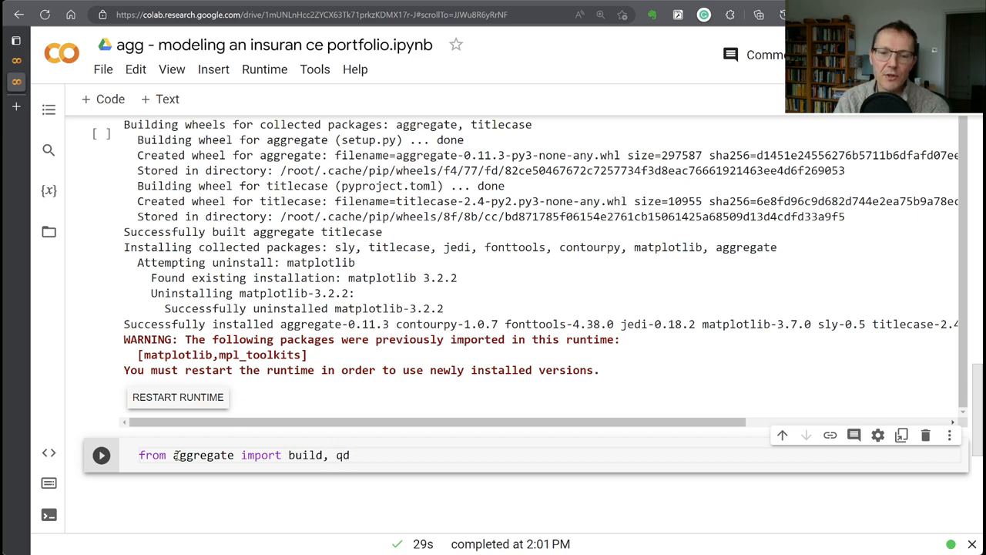
pyautogui.click(100, 455)
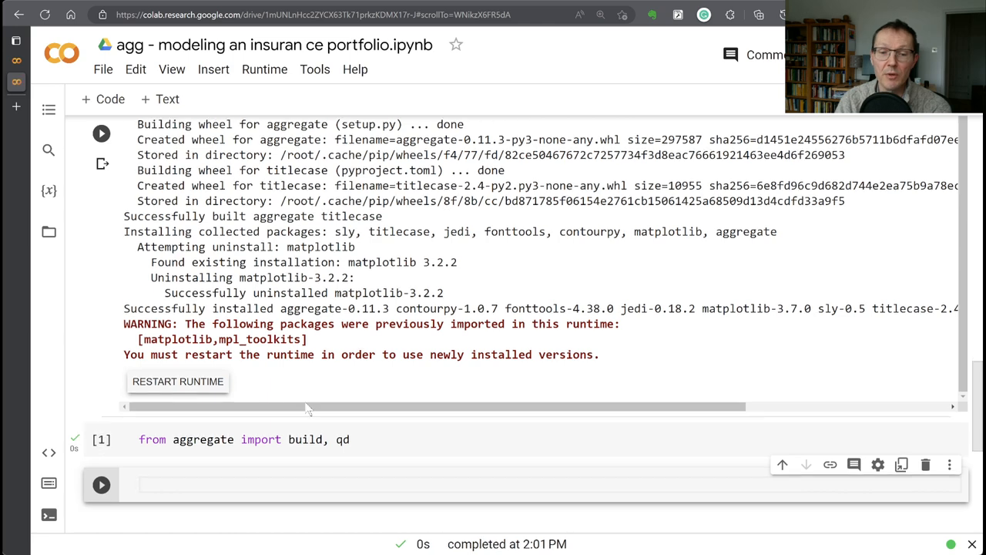
pyautogui.scroll(-3)
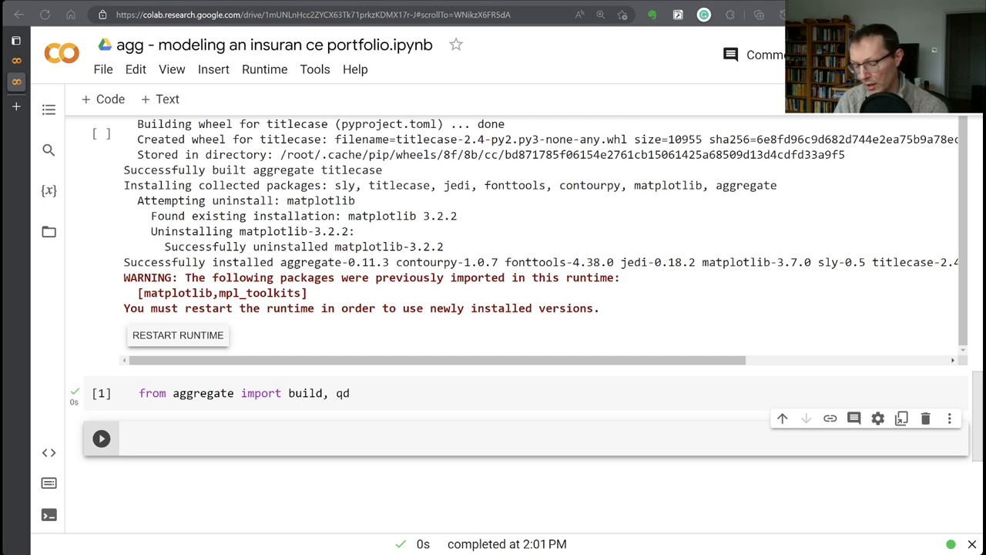
# Run import warnings with warnings.filterwarnings('ignore'), then begin the next cell with a =.
pyautogui.write('import warnings')
pyautogui.write("warnings.filterwarnings('ignore")
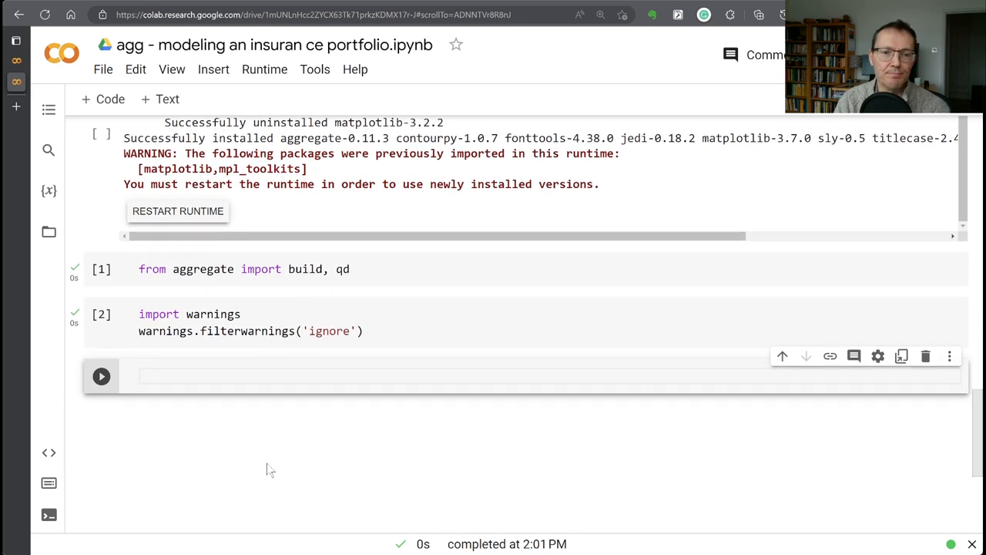
pyautogui.write('q')
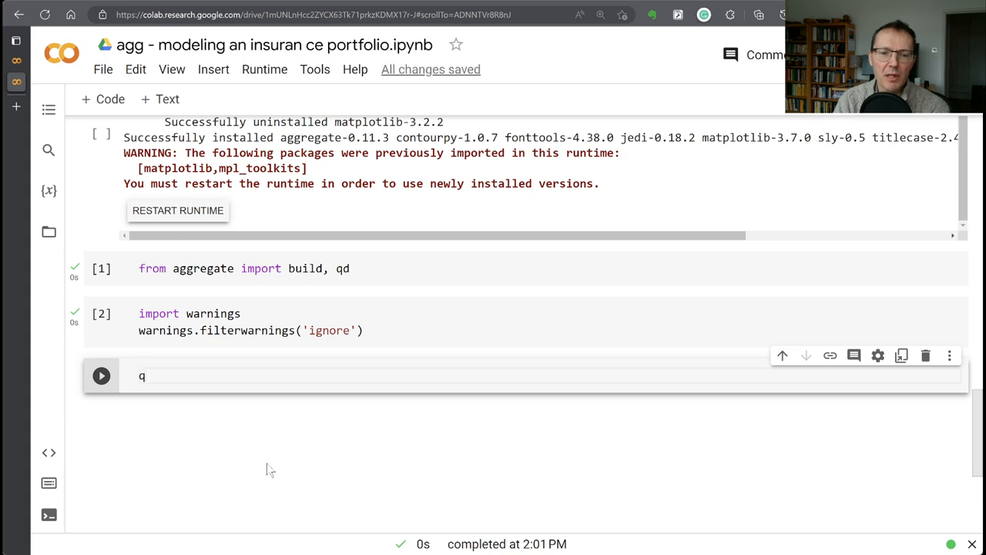
pyautogui.write('a =')
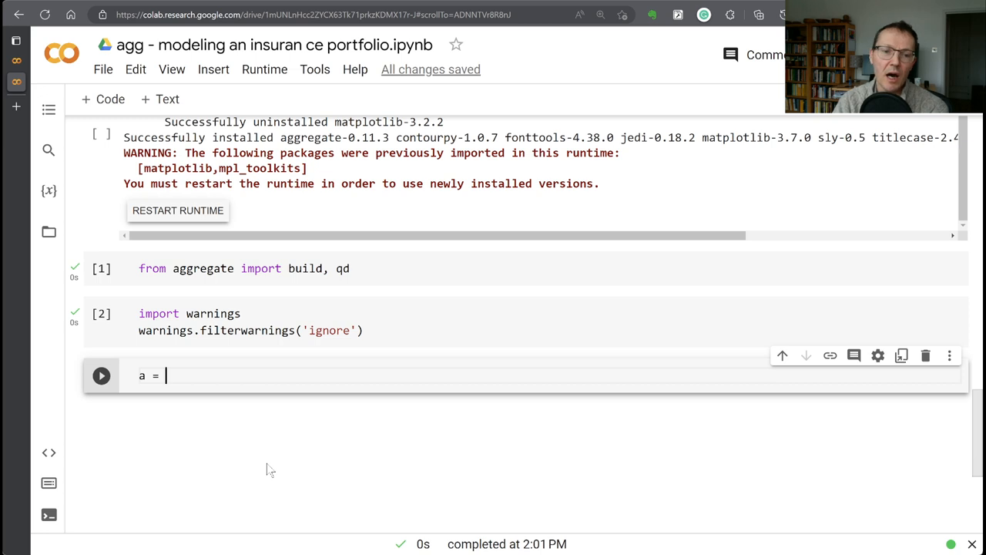
# Write a = build('agg CommAuto ' '10 claims ' '10000 xs 0 ' on successive lines.
pyautogui.write("build('')")
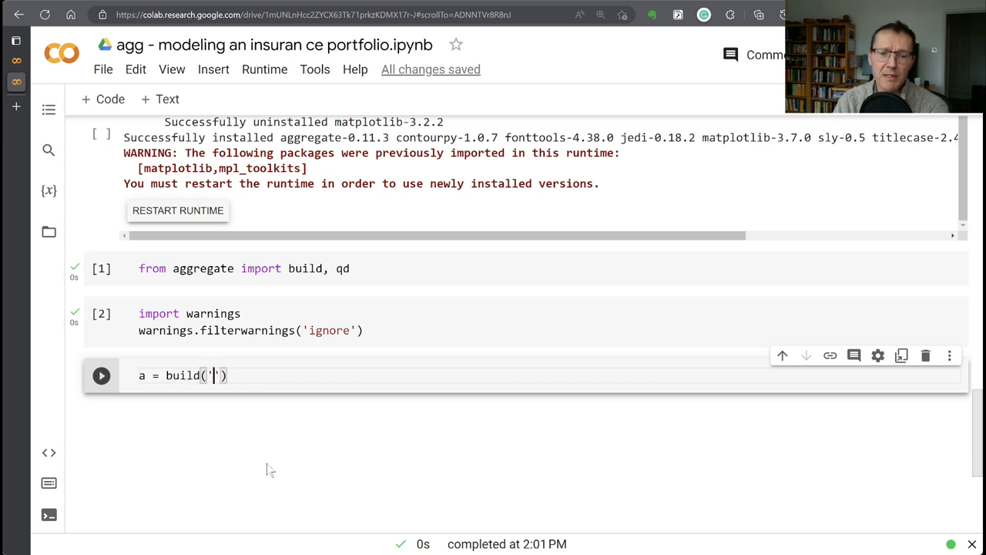
pyautogui.write('a')
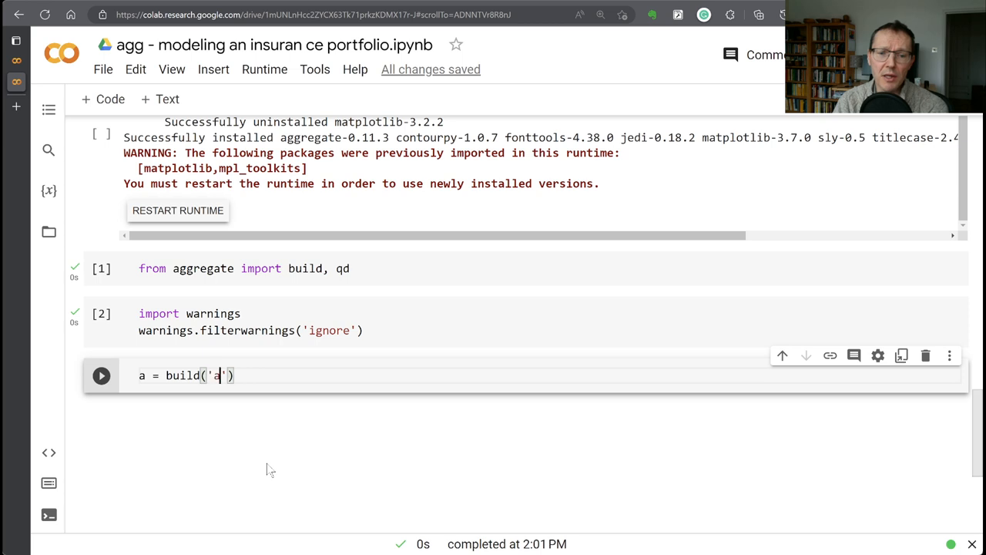
pyautogui.write('gg')
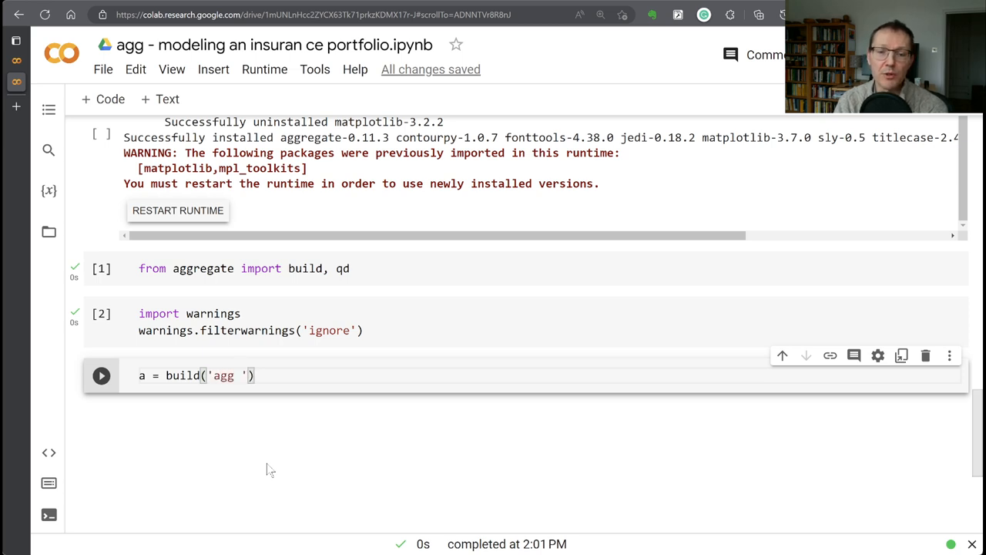
pyautogui.write('CommAut')
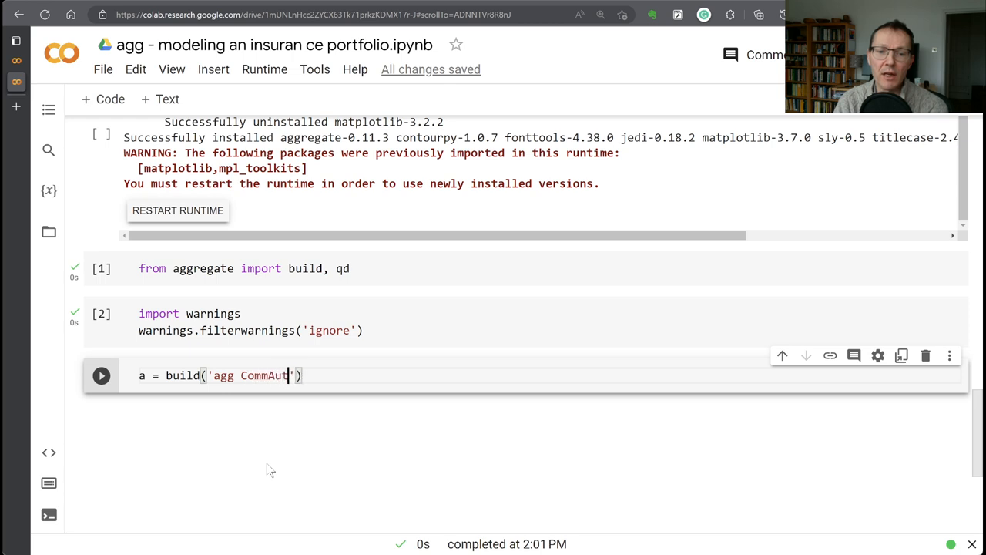
pyautogui.write('o')
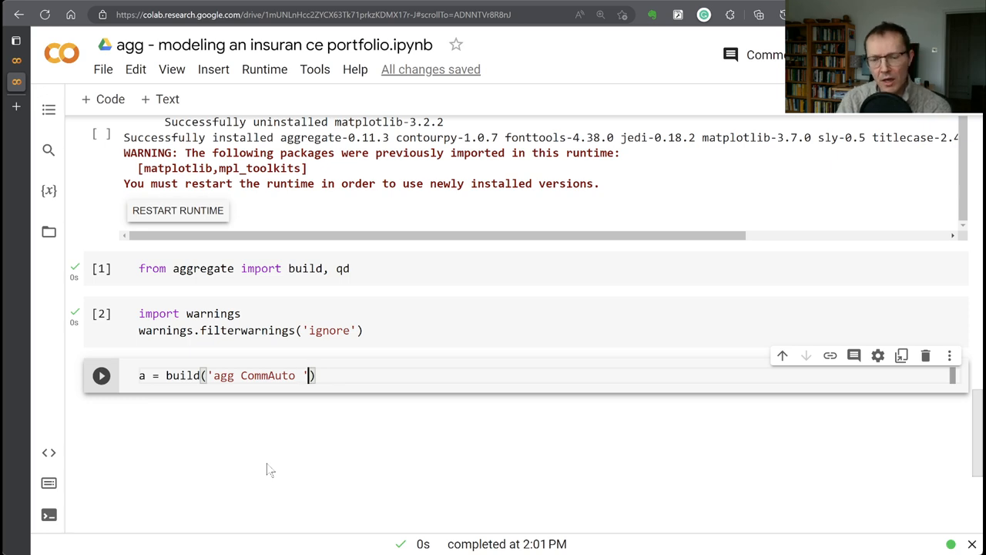
pyautogui.press('Enter')
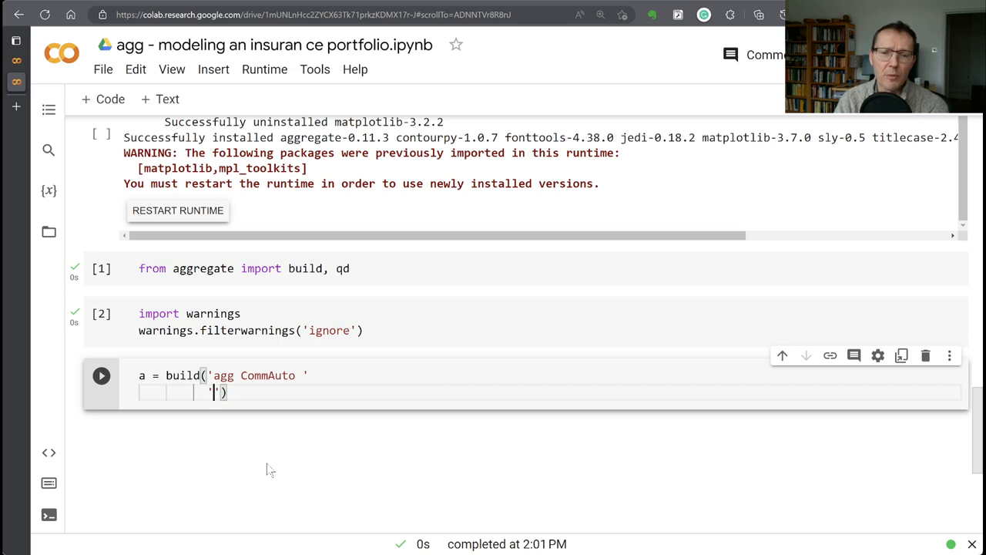
pyautogui.write('10')
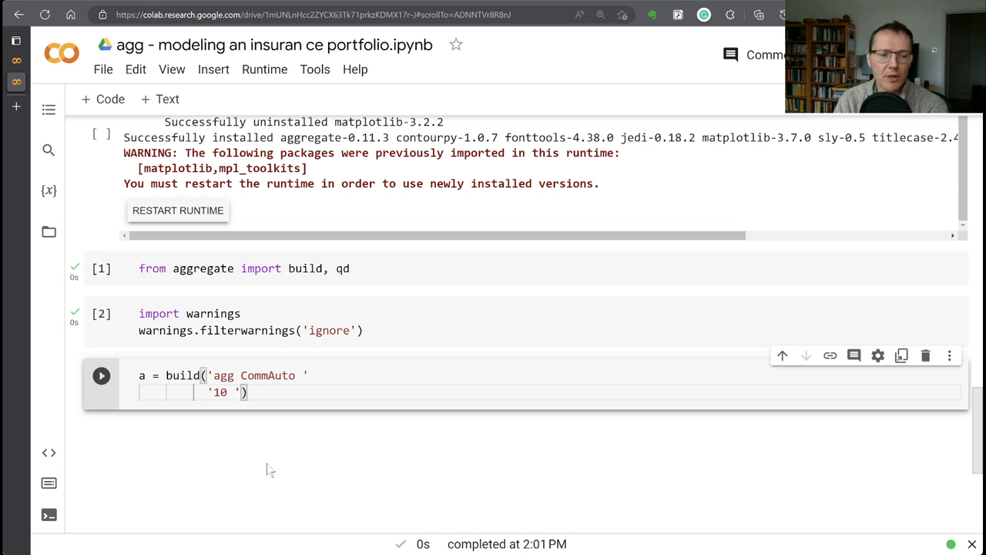
pyautogui.write('claim')
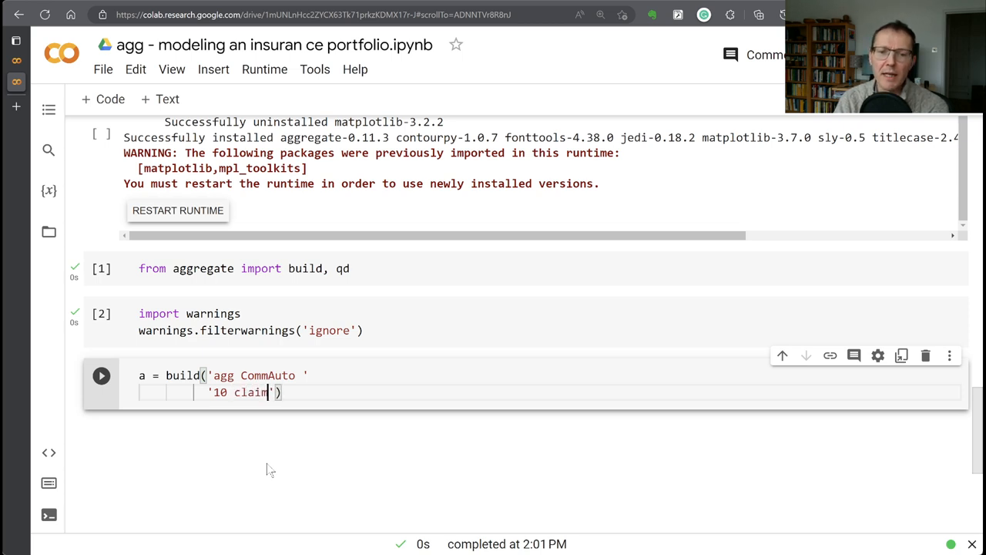
pyautogui.write('s')
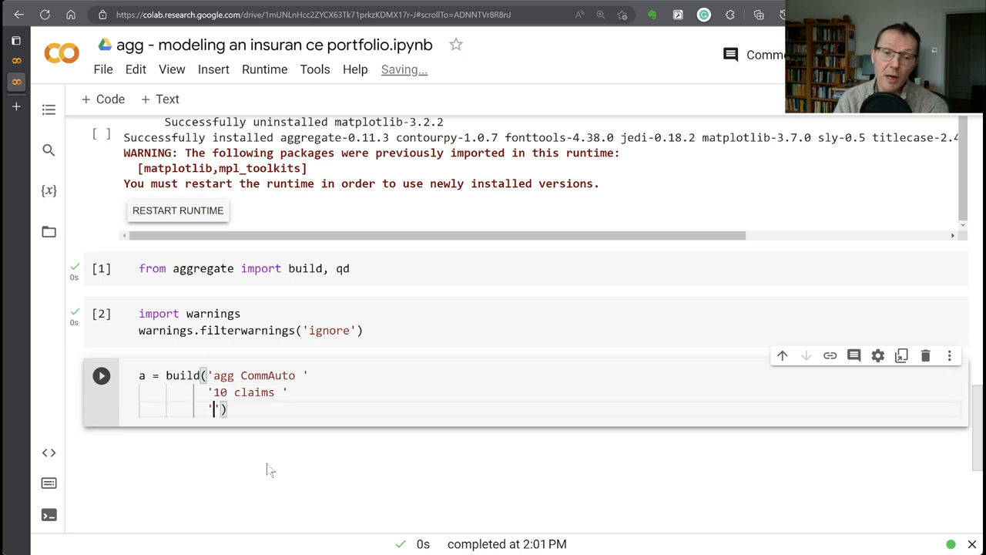
pyautogui.write('10000')
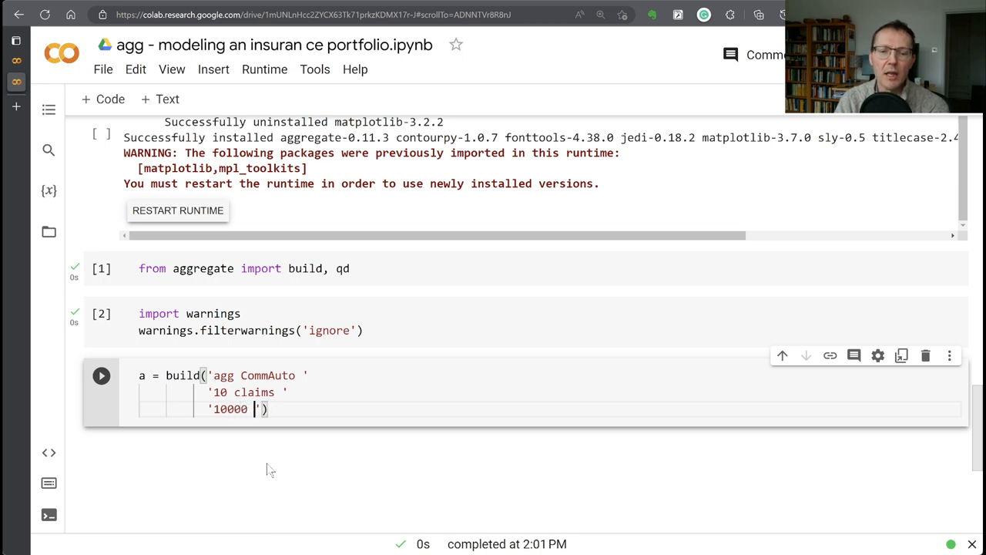
pyautogui.write('xs 0')
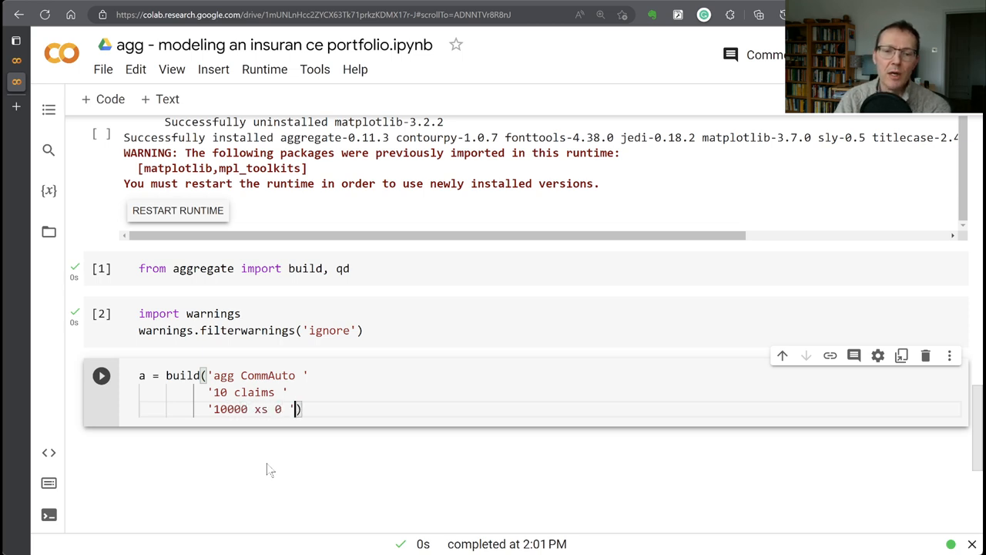
pyautogui.press('Enter')
pyautogui.write("'se')")
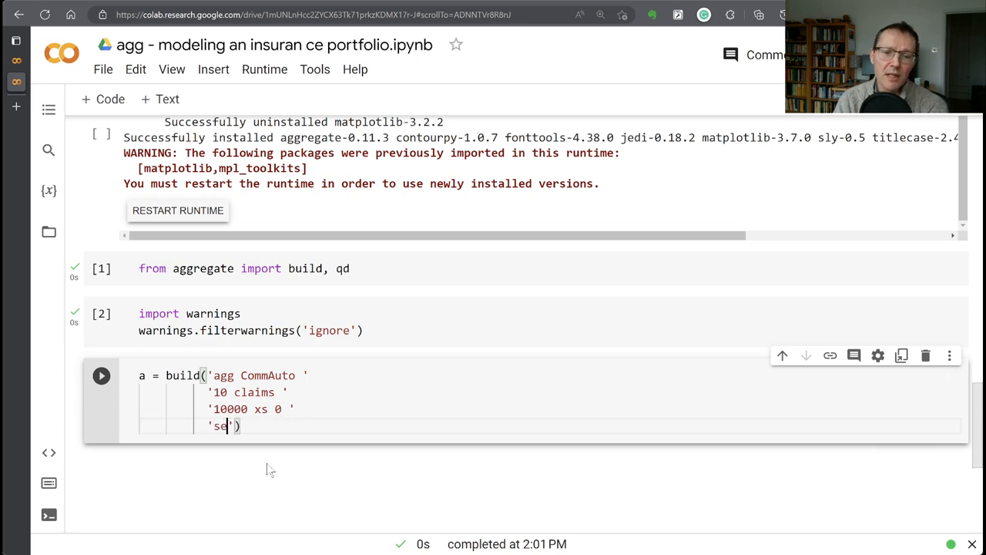
# Add 'sev lognorm 50 cv 4 ' and 'poisson'), then qd(a), and run the cell.
pyautogui.write('v')
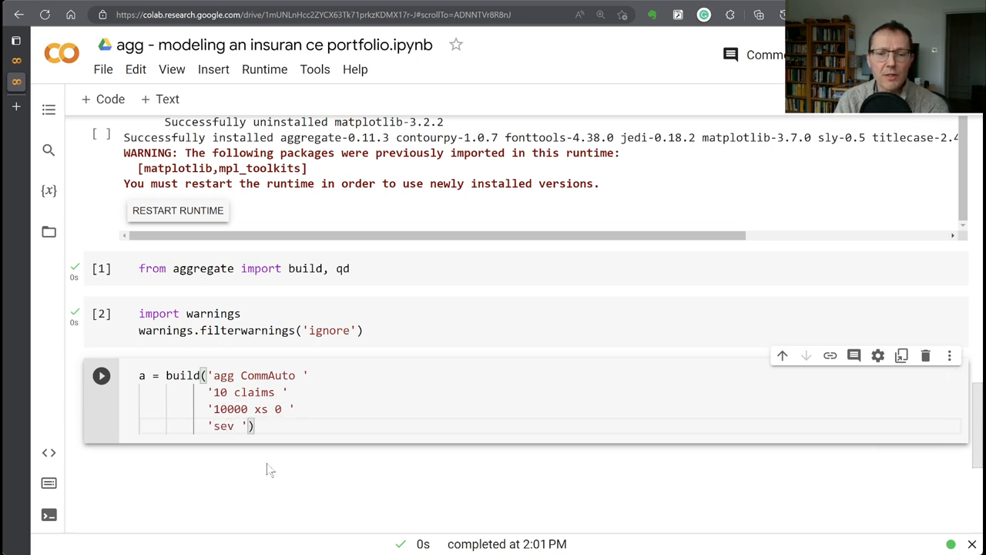
pyautogui.write('lognorm 50 cv')
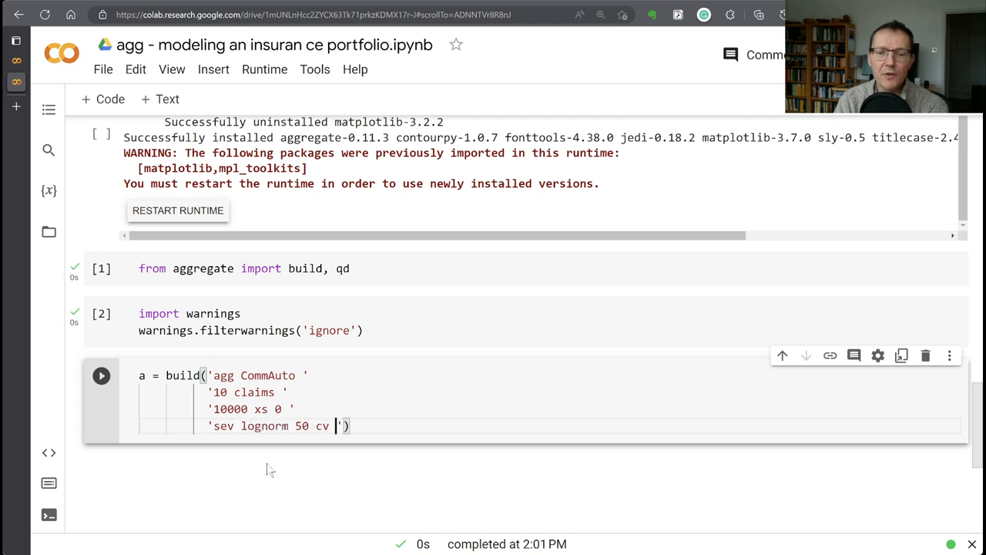
pyautogui.write('5')
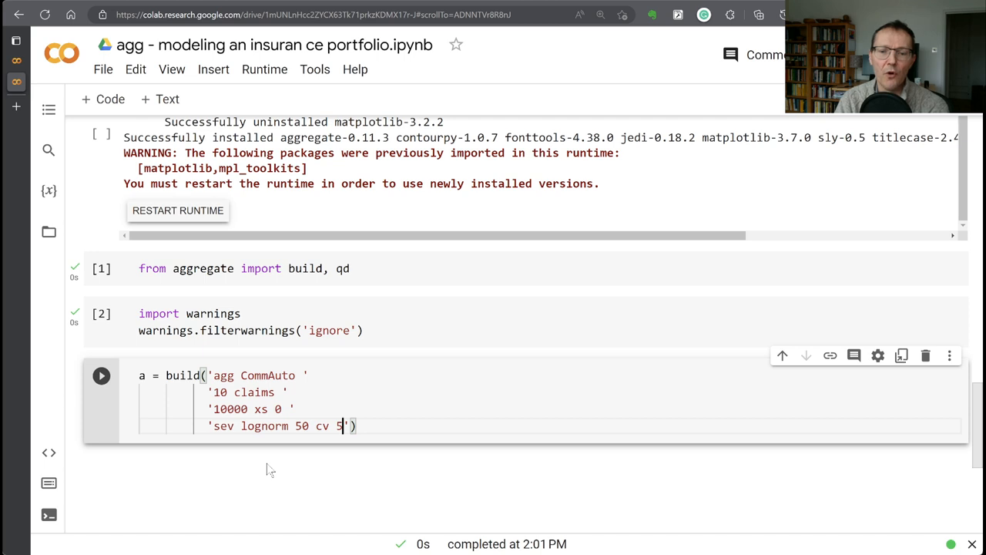
pyautogui.write('4')
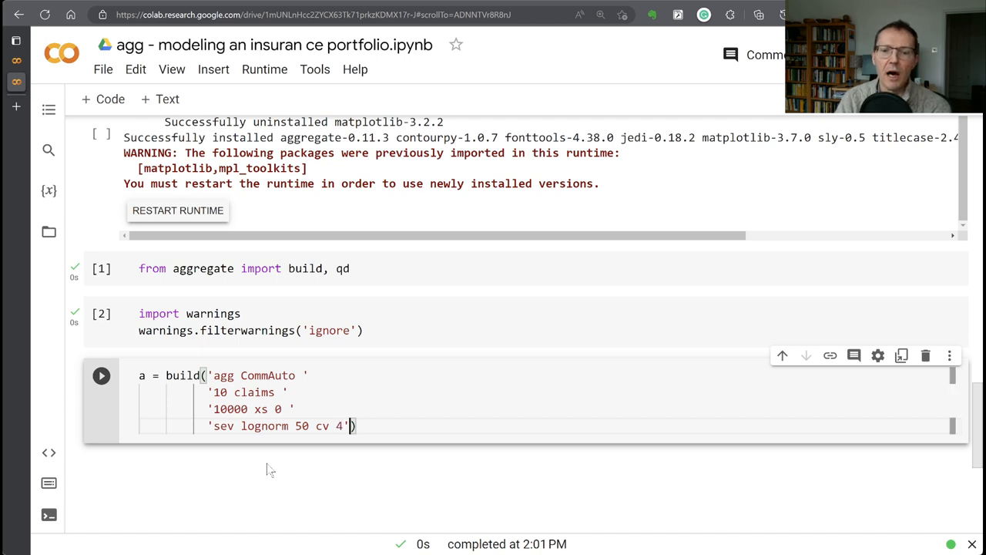
pyautogui.press('Enter')
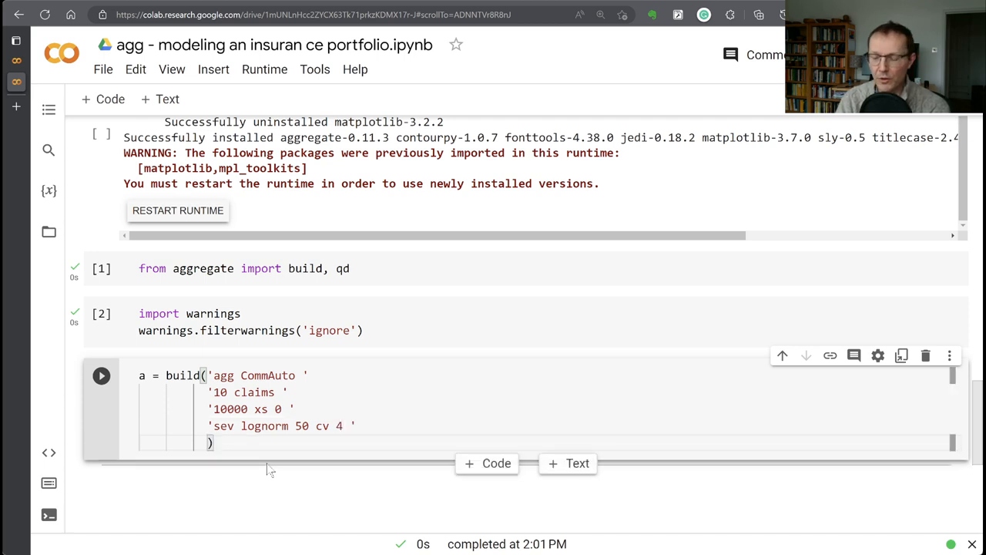
pyautogui.write("'poiss'")
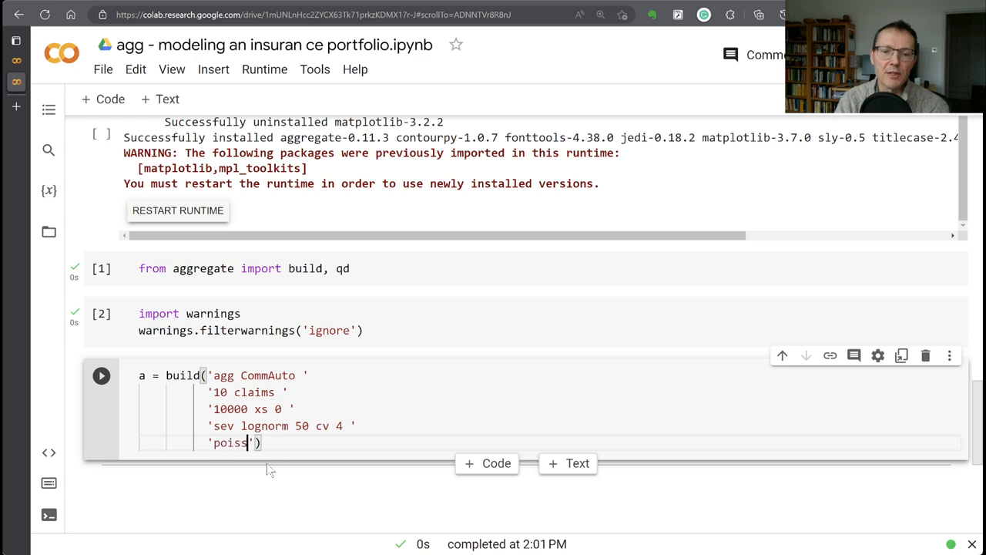
pyautogui.write('on')
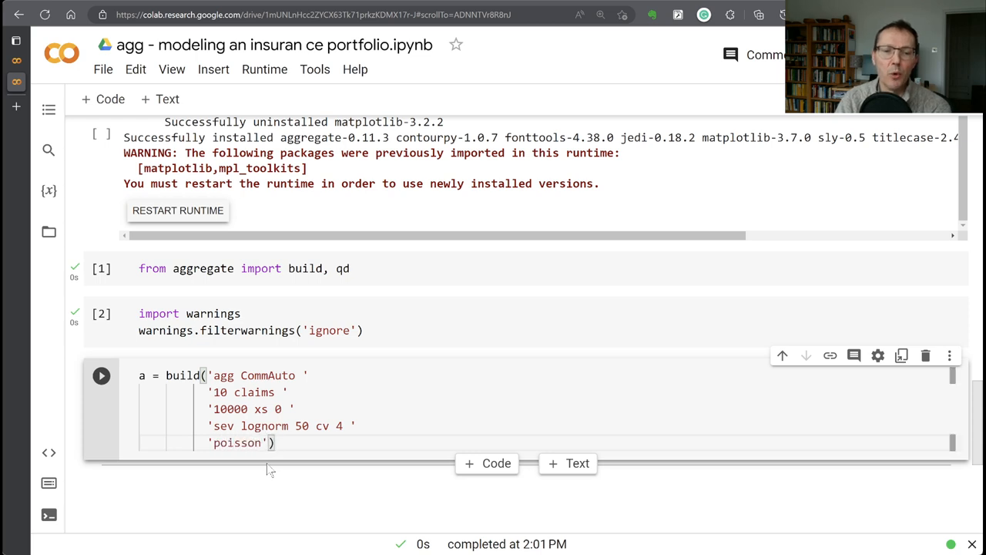
pyautogui.write('qd(a)')
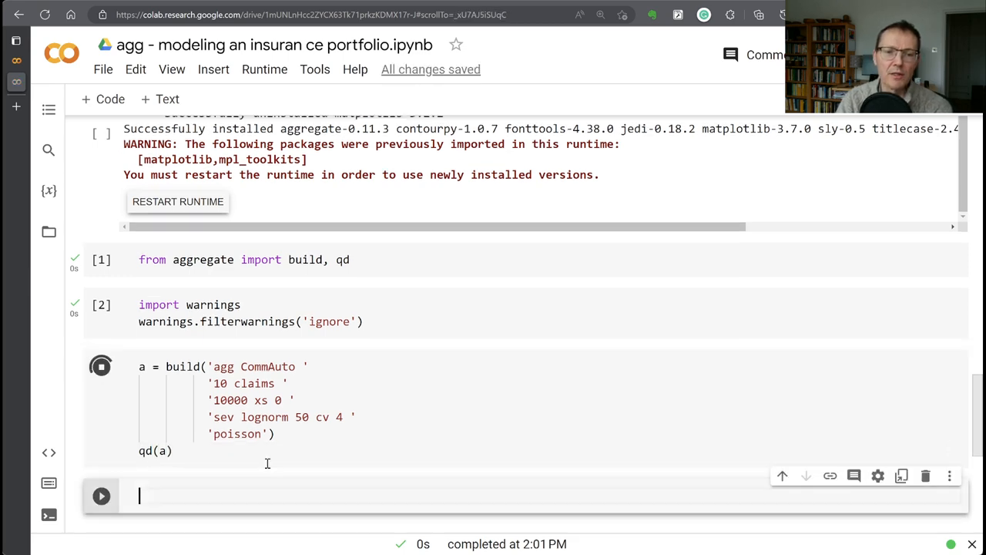
# Review the statistics table, highlighting the Est E[X] column, severity mean 50 and 10000 limit.
pyautogui.click(101, 367)
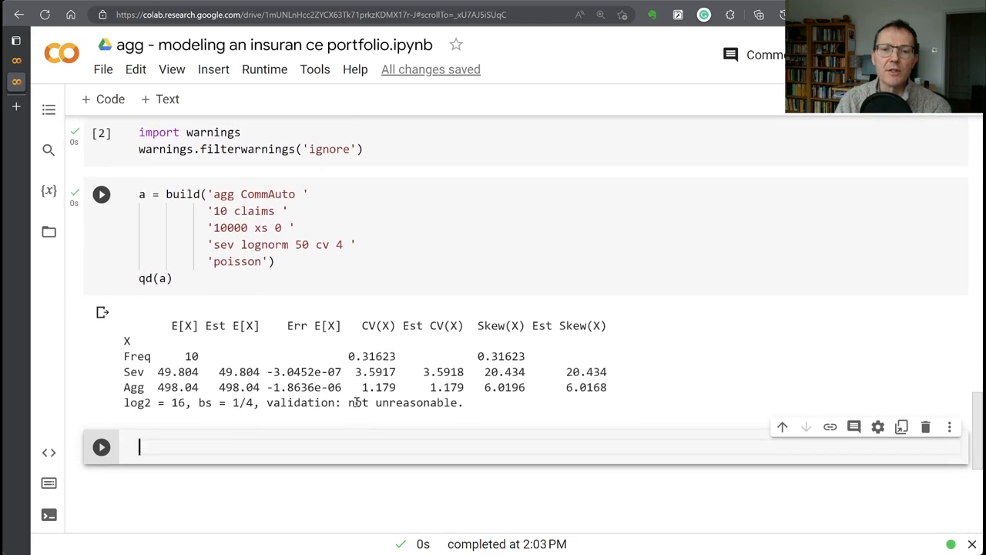
pyautogui.scroll(-3)
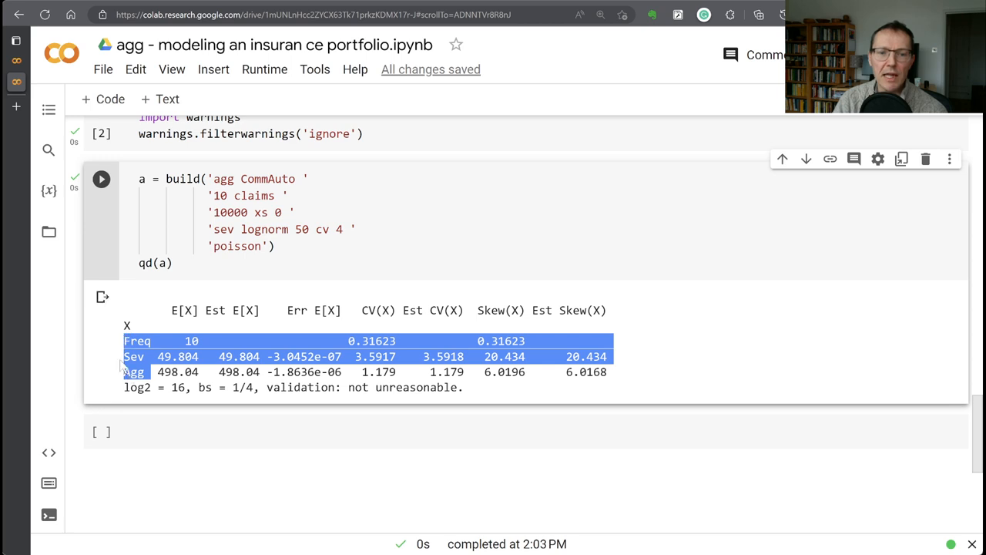
pyautogui.click(188, 372)
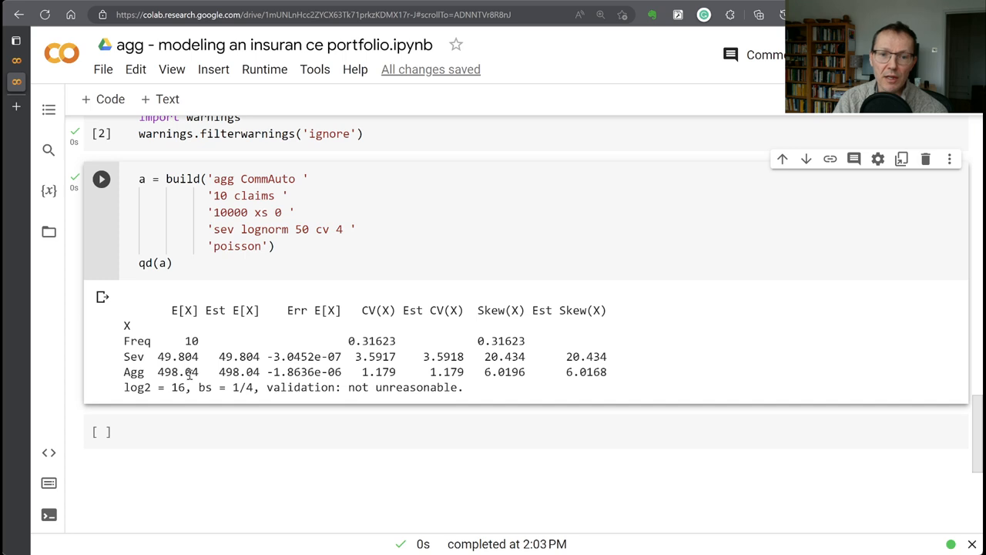
pyautogui.doubleClick(214, 311)
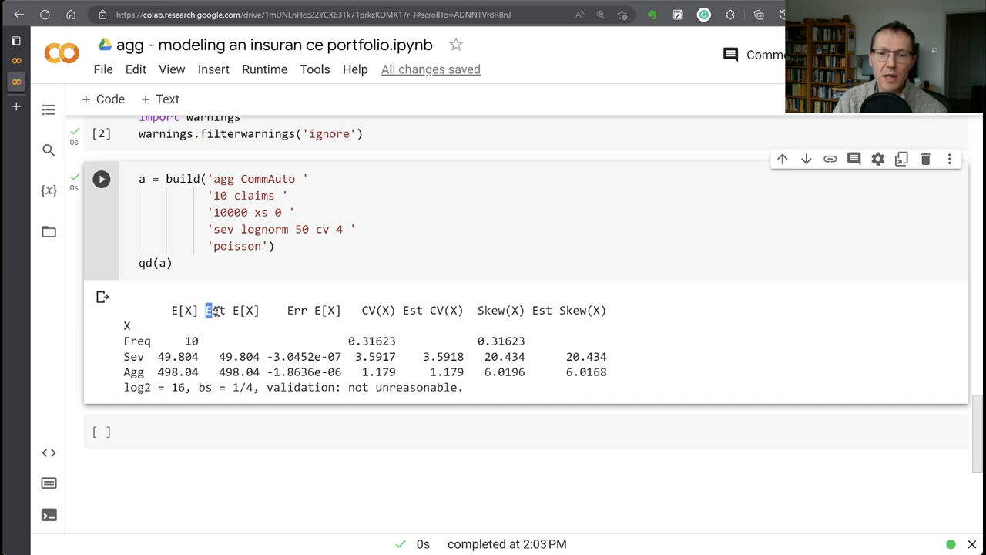
pyautogui.doubleClick(215, 312)
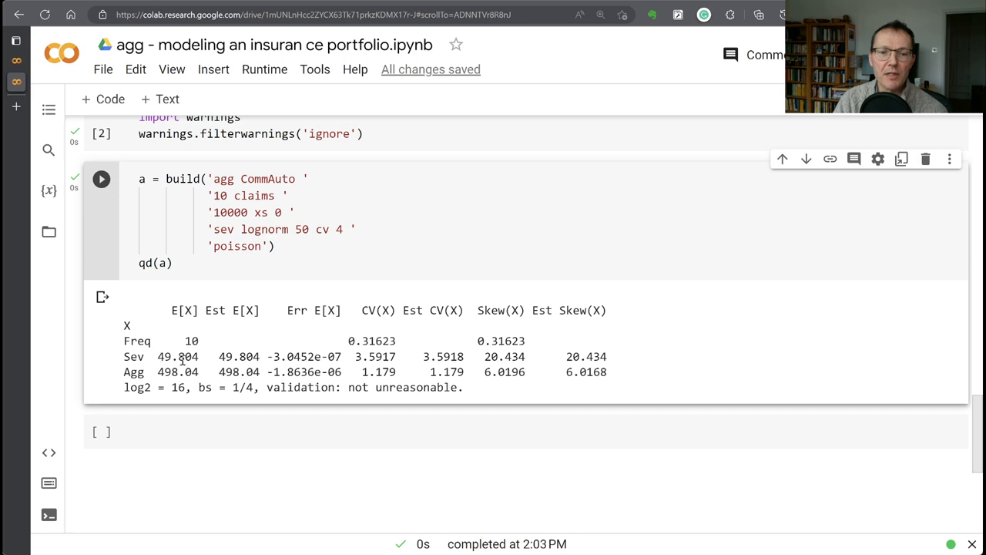
pyautogui.doubleClick(300, 228)
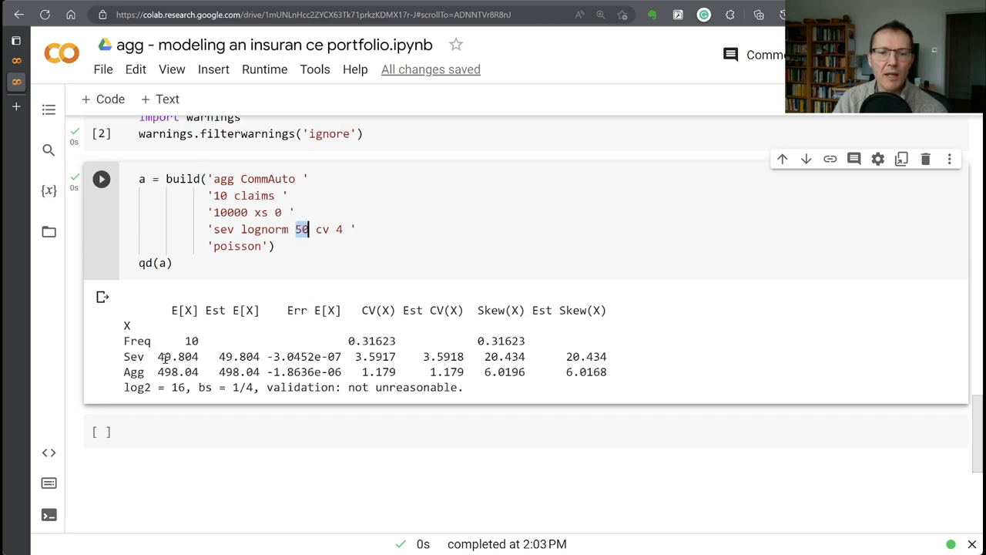
pyautogui.doubleClick(179, 371)
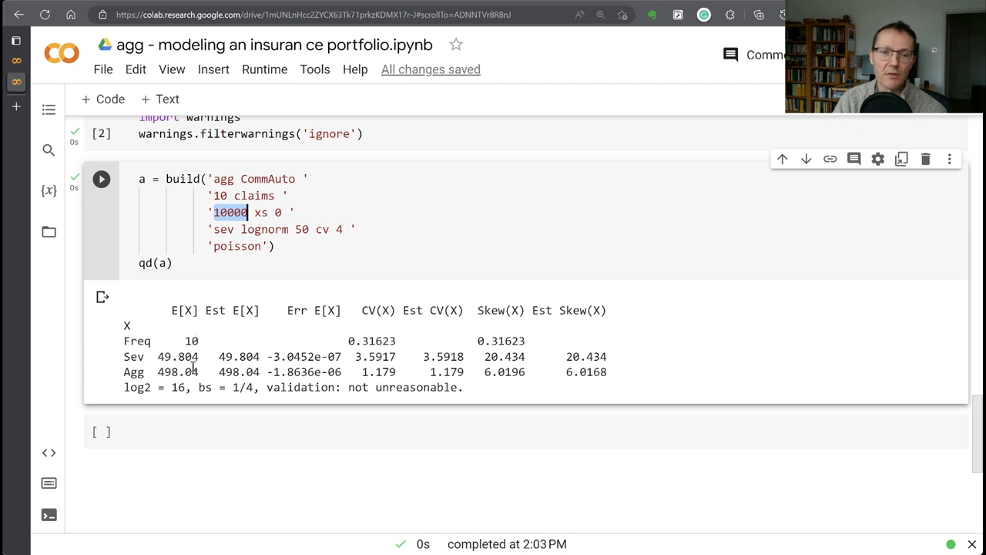
pyautogui.moveTo(182, 392)
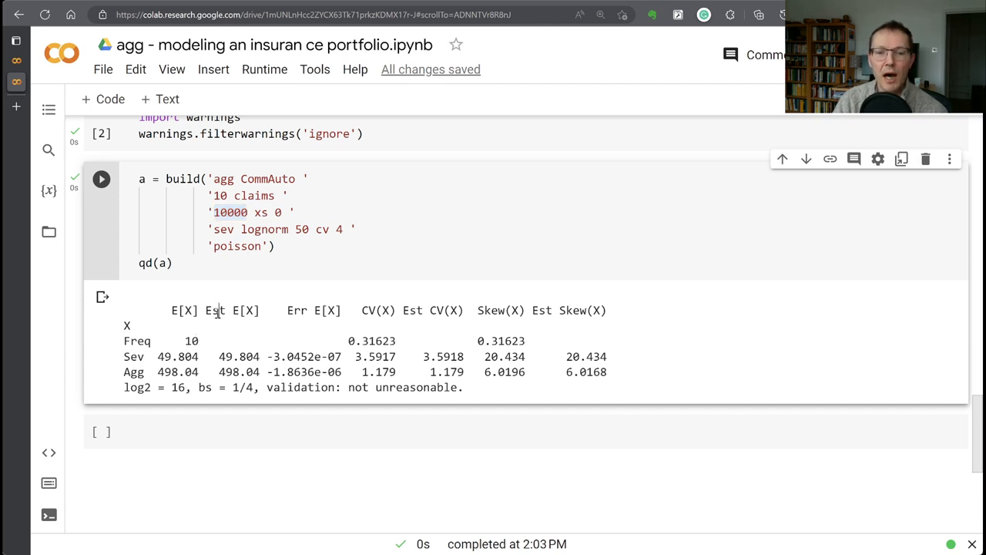
pyautogui.moveTo(237, 350)
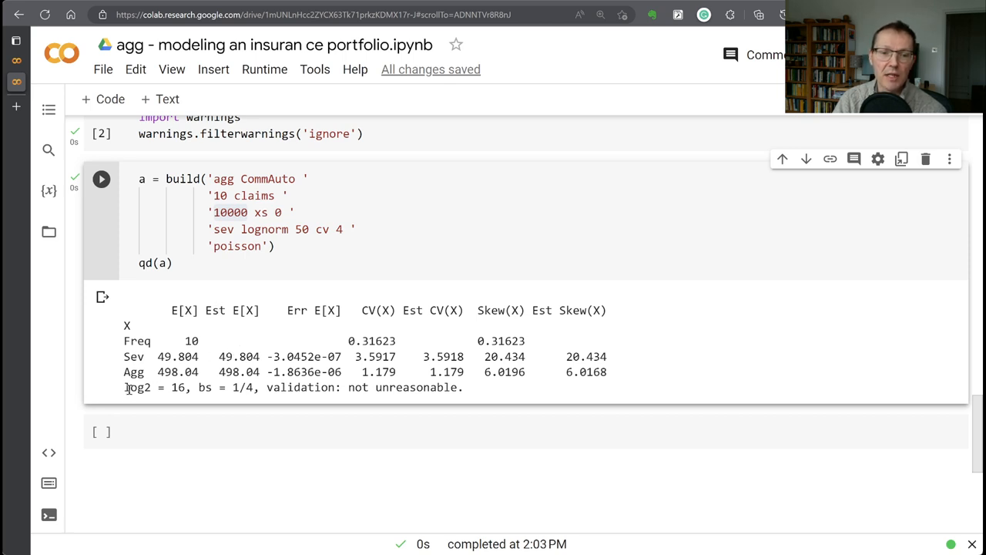
pyautogui.doubleClick(142, 389)
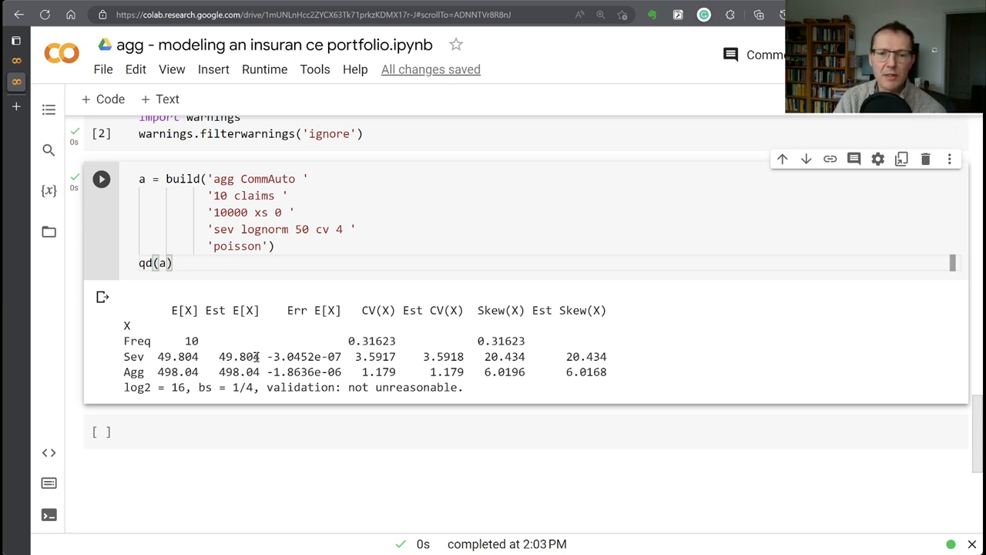
pyautogui.moveTo(243, 351)
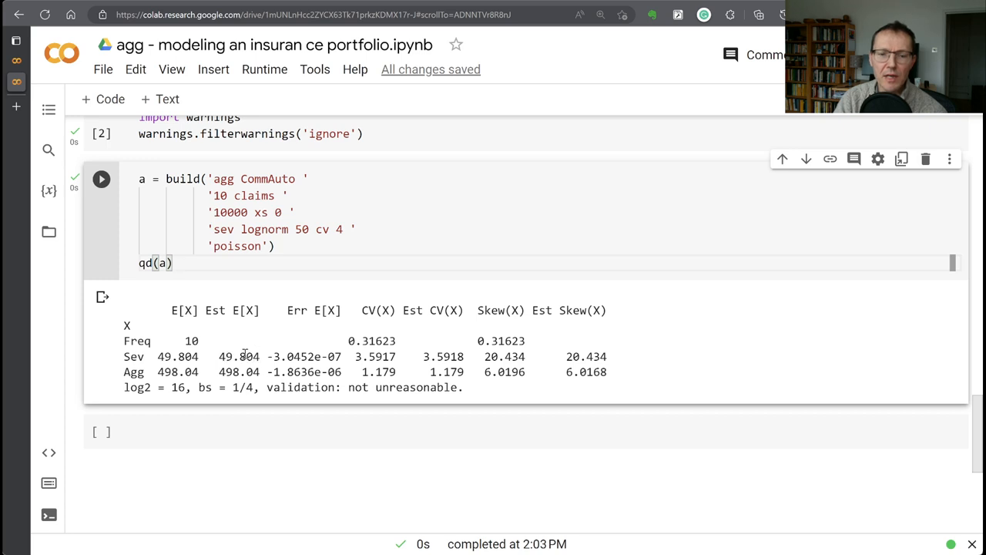
pyautogui.moveTo(260, 356)
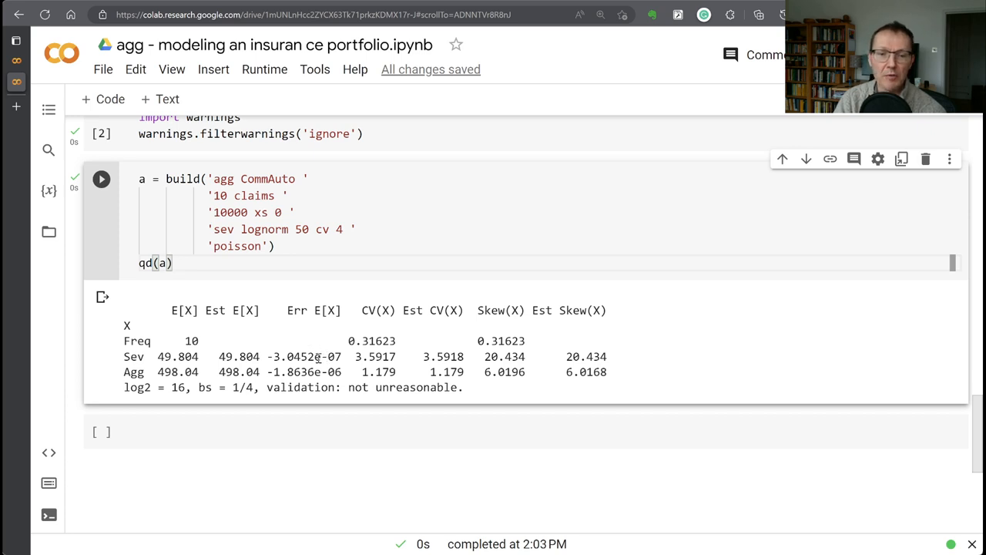
pyautogui.moveTo(265, 378)
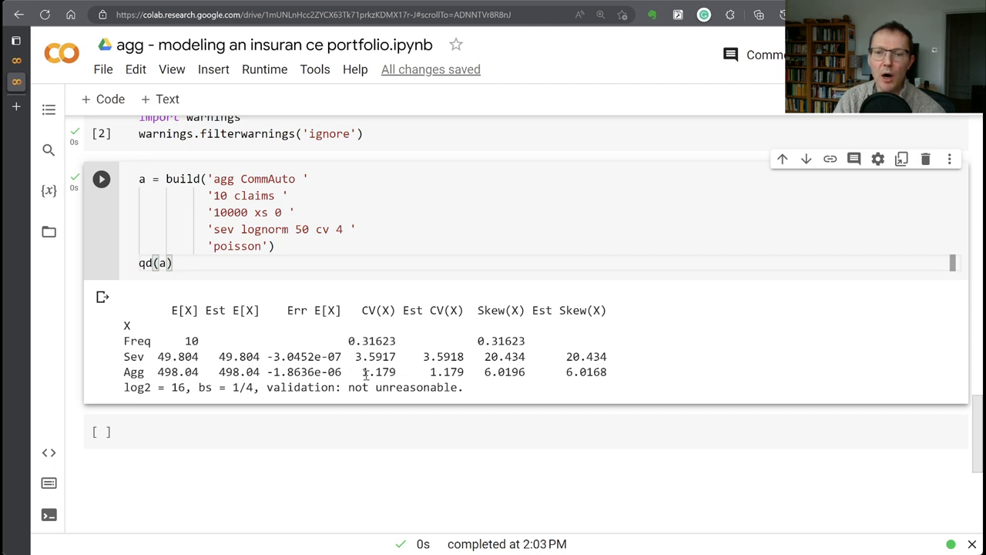
pyautogui.moveTo(361, 371); pyautogui.dragTo(462, 372)
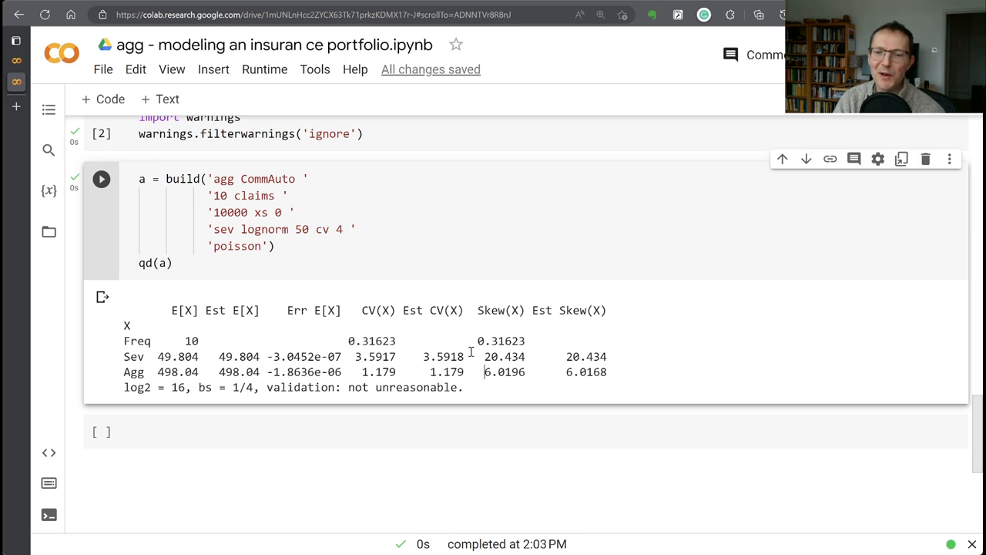
pyautogui.moveTo(610, 381)
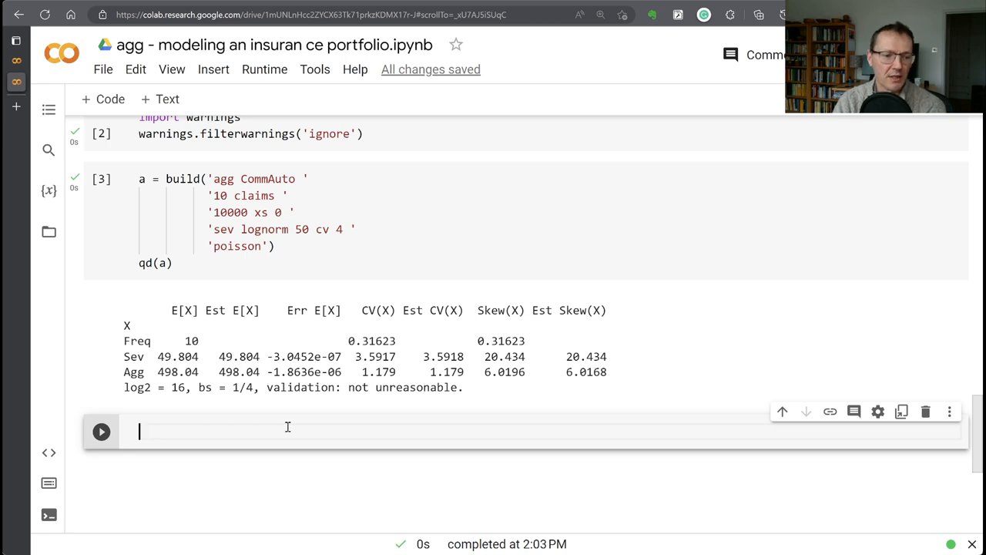
# Run a cell outputting a.agg_m, a.agg_sd, a.agg_cv (498.037, 587.191, 1.179).
pyautogui.write('a.')
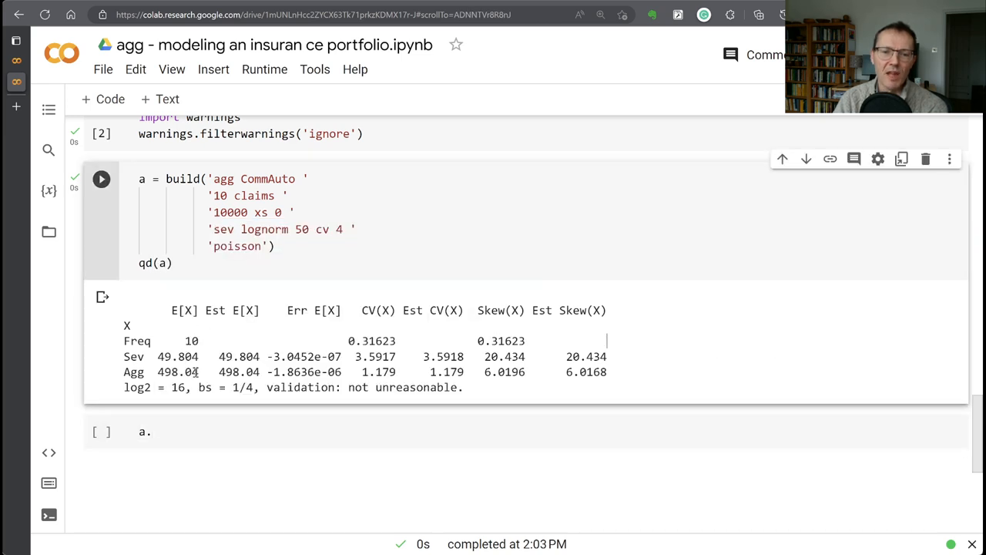
pyautogui.click(193, 431)
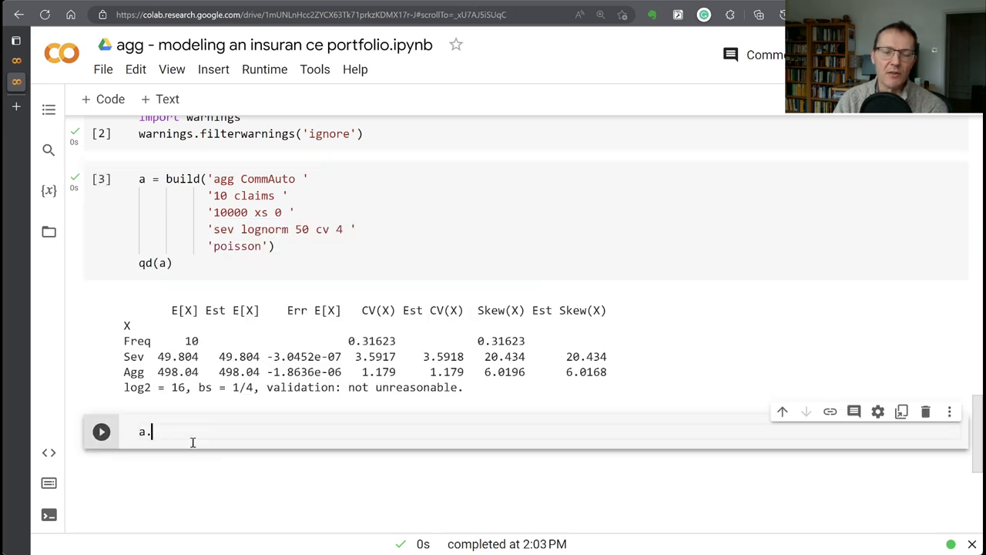
pyautogui.write('agg_m, a.a')
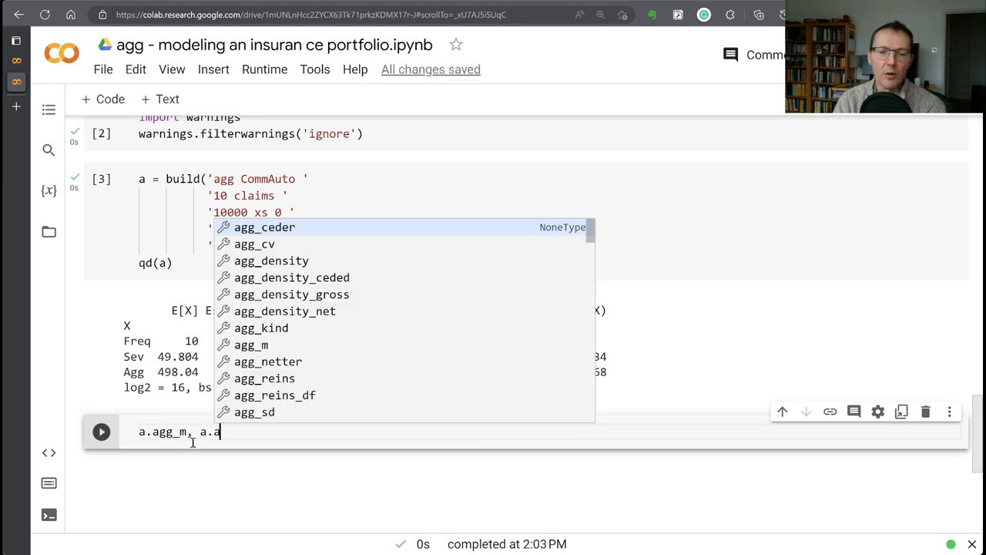
pyautogui.write('gg_sd, a.a')
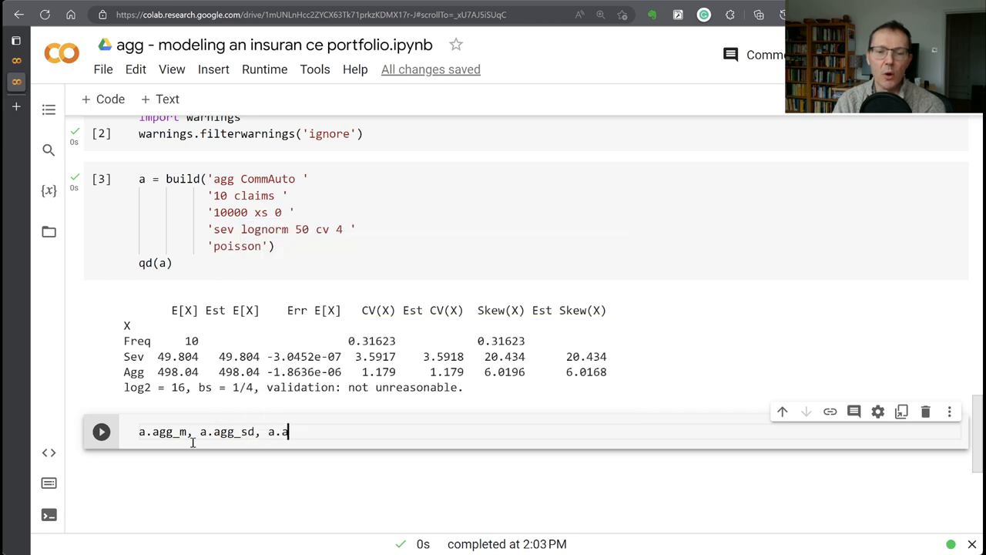
pyautogui.write('gg_cv')
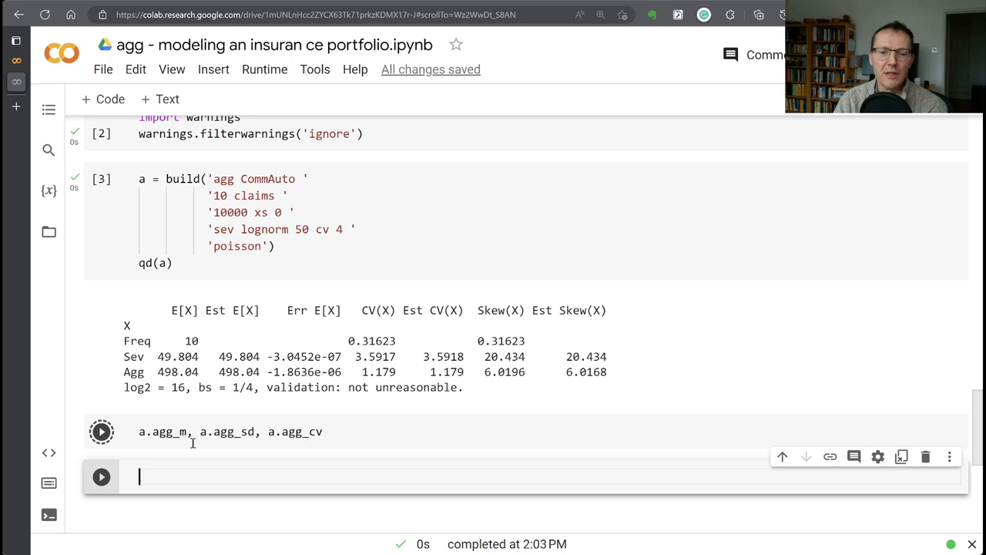
pyautogui.click(102, 432)
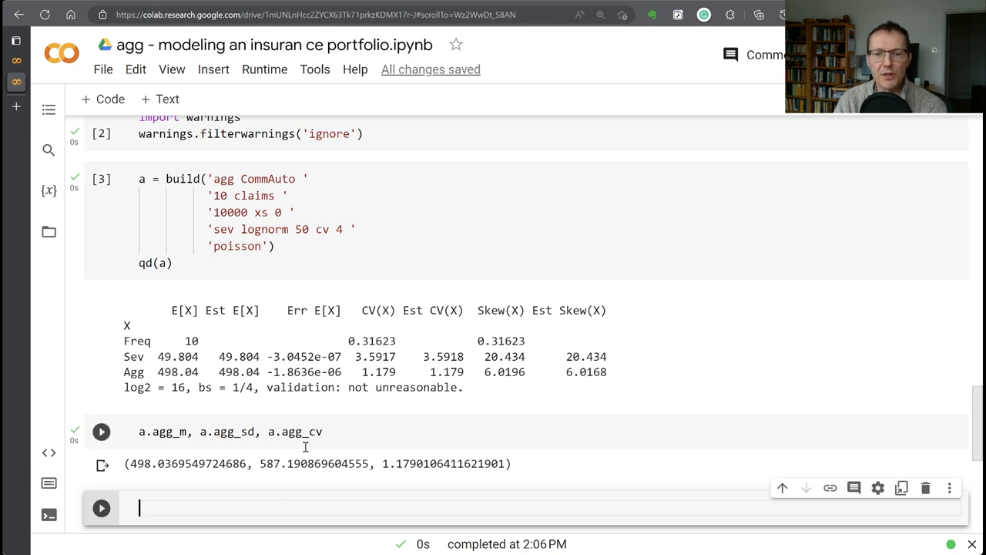
pyautogui.moveTo(403, 481)
pyautogui.write('a.est_m, a.est_sd, a.est_cv')
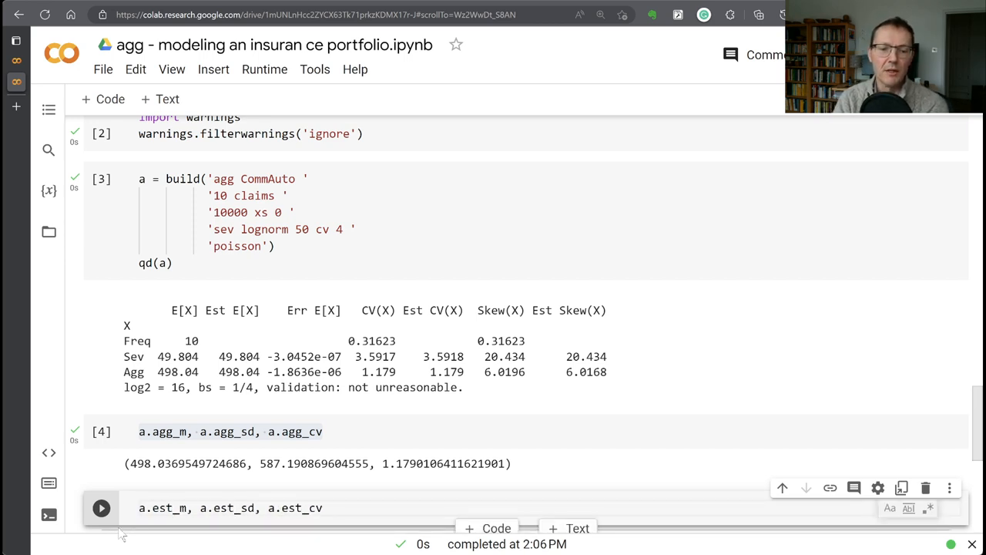
# Run a.est_m, a.est_sd, a.est_cv (498.036, 587.168, 1.1790) and add an empty cell.
pyautogui.click(101, 507)
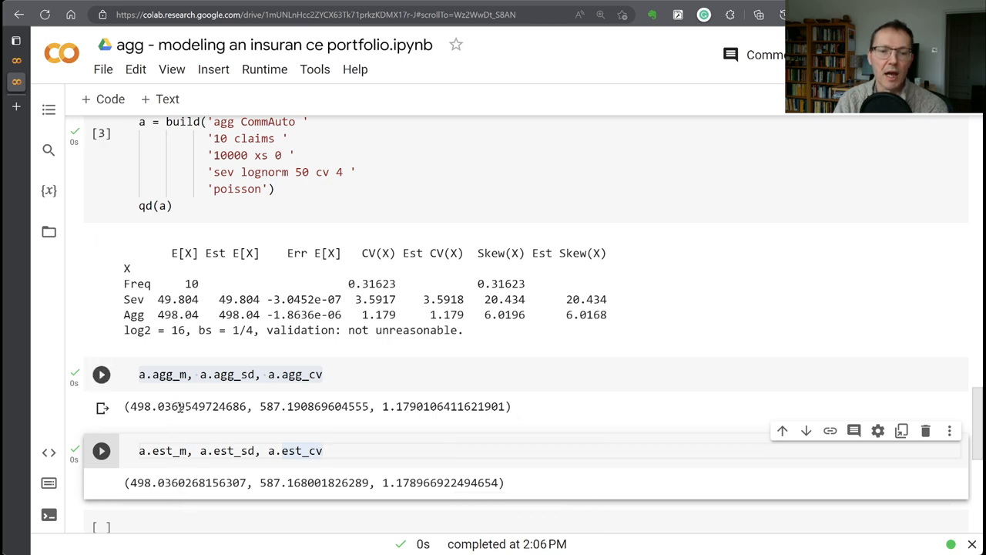
pyautogui.click(102, 374)
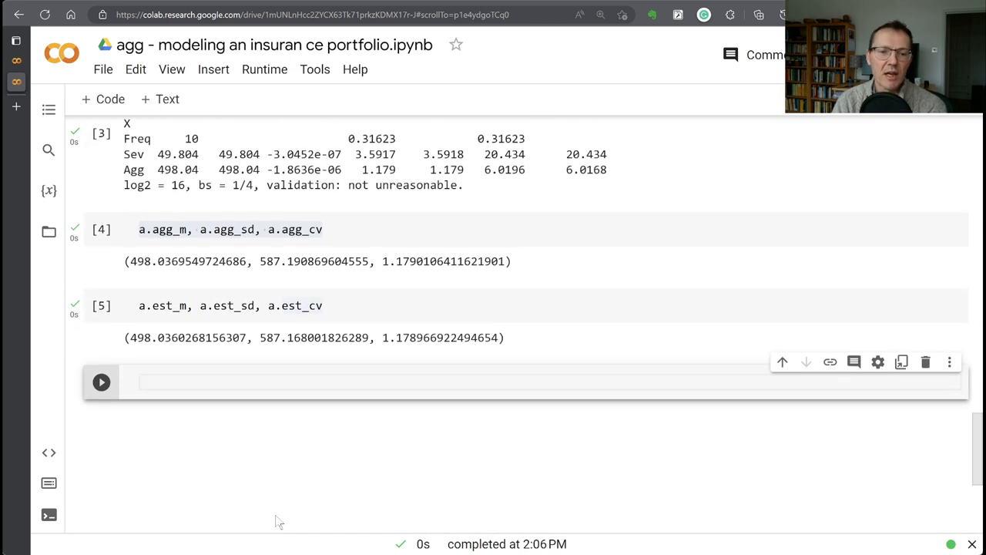
# Run a.pmf(1000), a.pdf(1000), returning about 4.99e-05 and 0.0001996.
pyautogui.write('a.')
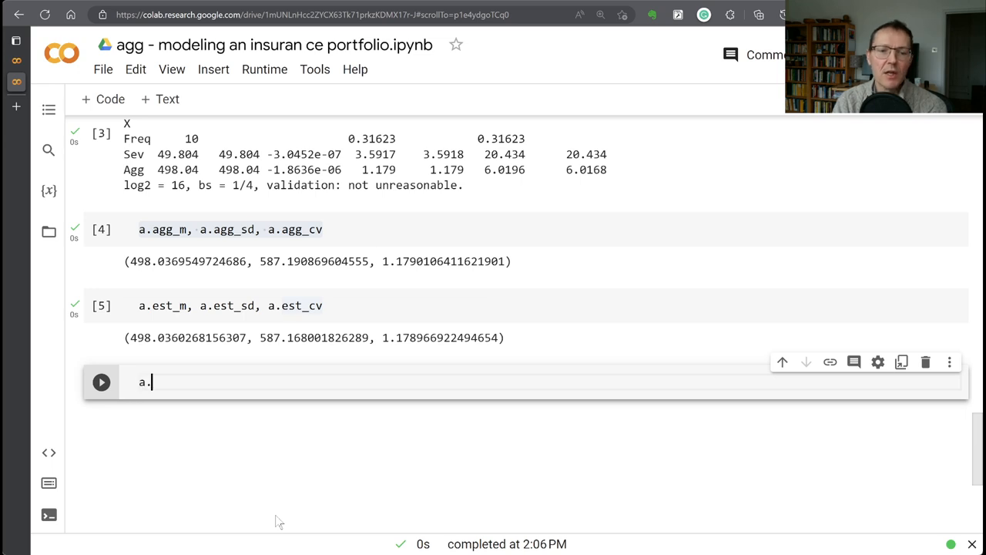
pyautogui.write('pmf()')
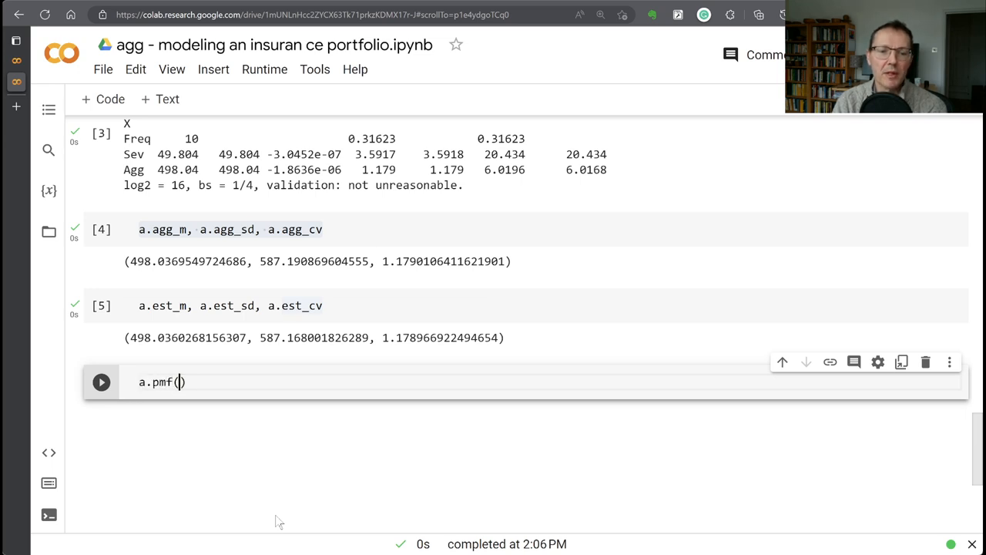
pyautogui.write('1000')
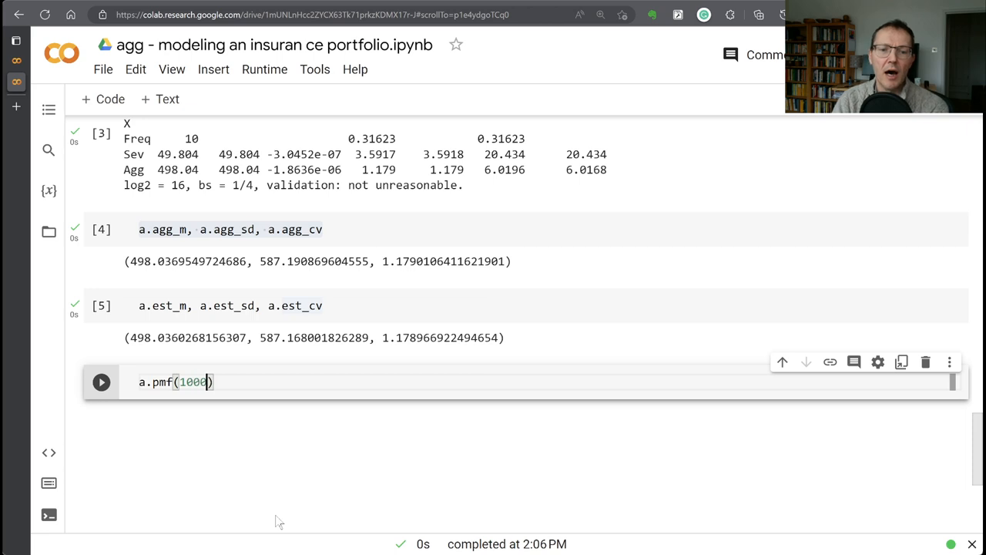
pyautogui.write(', a.pr')
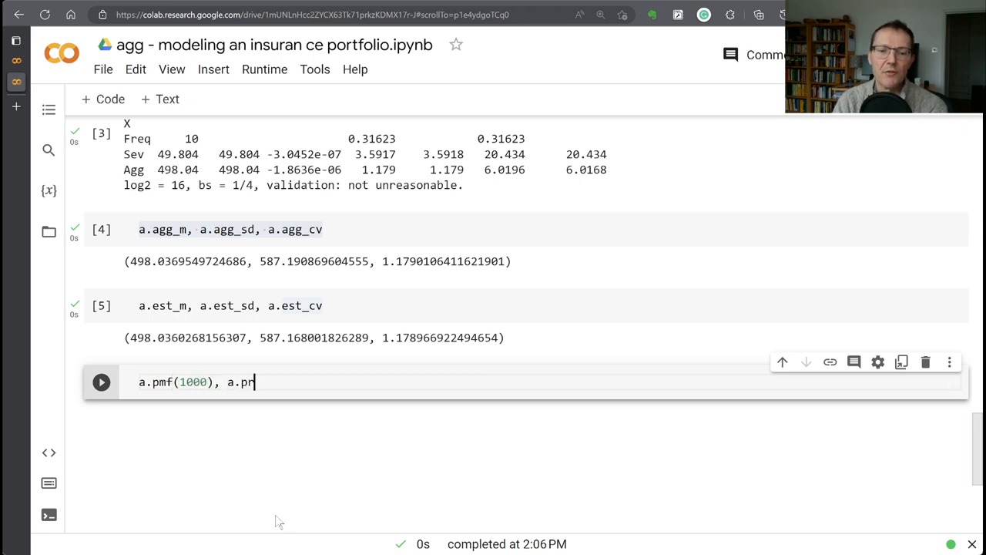
pyautogui.write('df(1000')
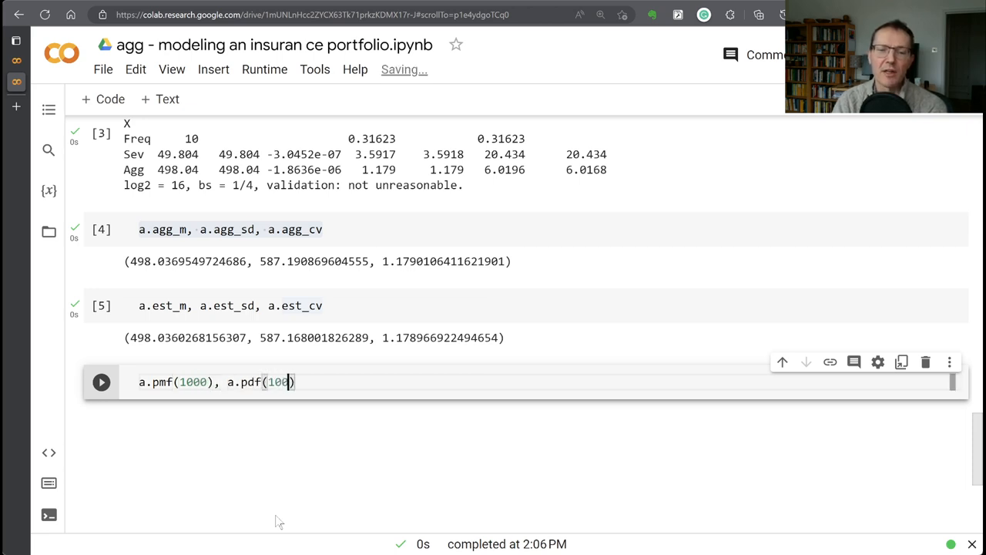
pyautogui.write('0')
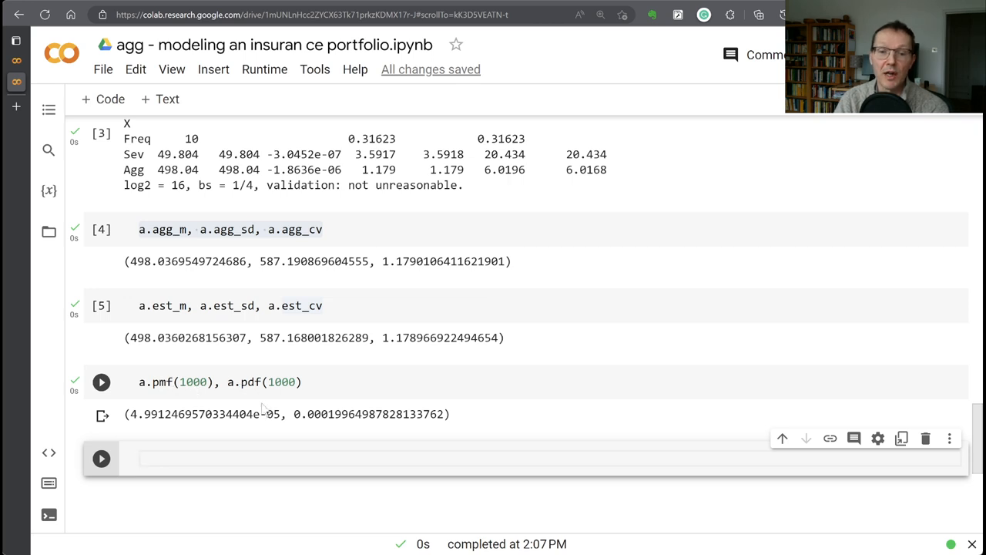
pyautogui.moveTo(234, 433)
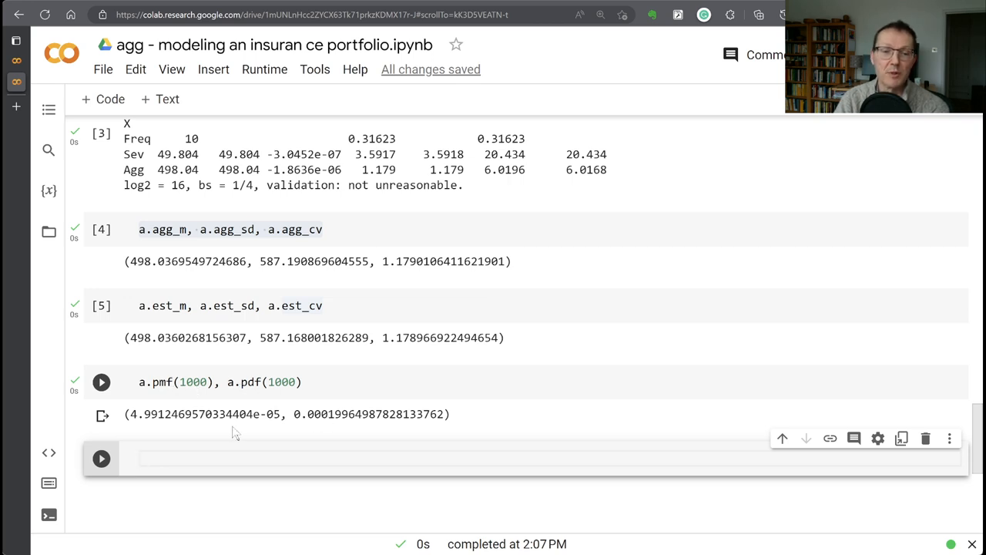
# Run a.cdf(1000) giving 0.90091 and a.sf(1000) giving 0.09909 in separate cells.
pyautogui.write('a.')
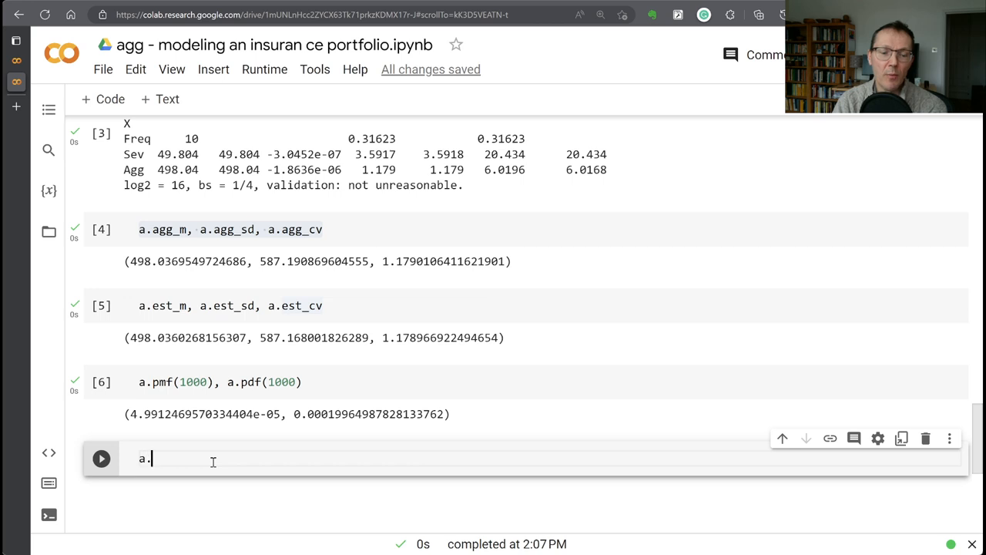
pyautogui.write('cdf(1000)')
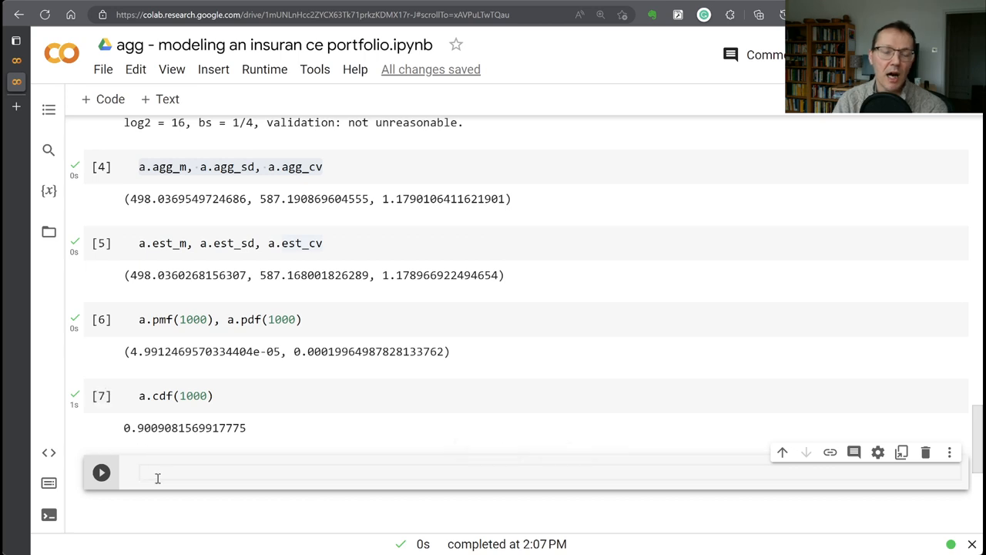
pyautogui.write('a.sf()')
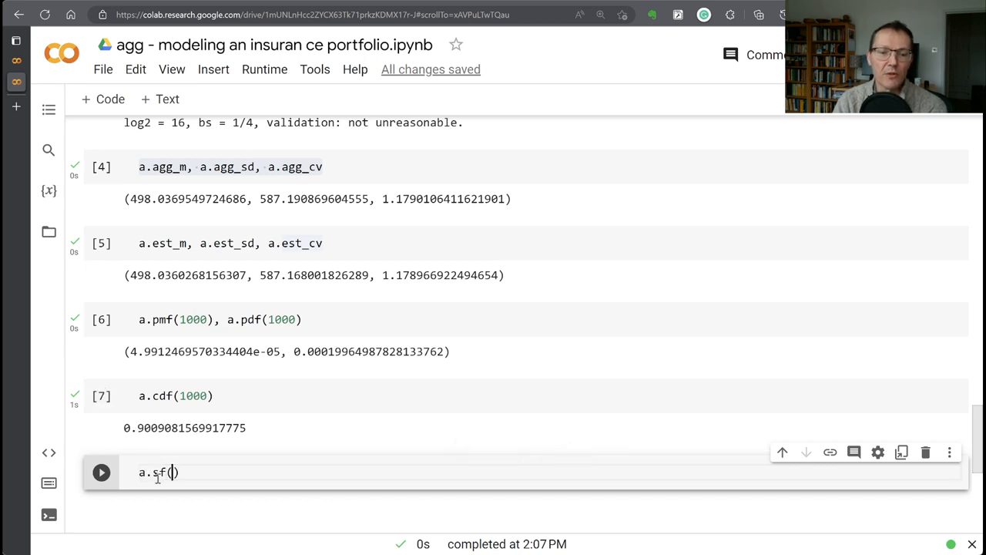
pyautogui.write('1000')
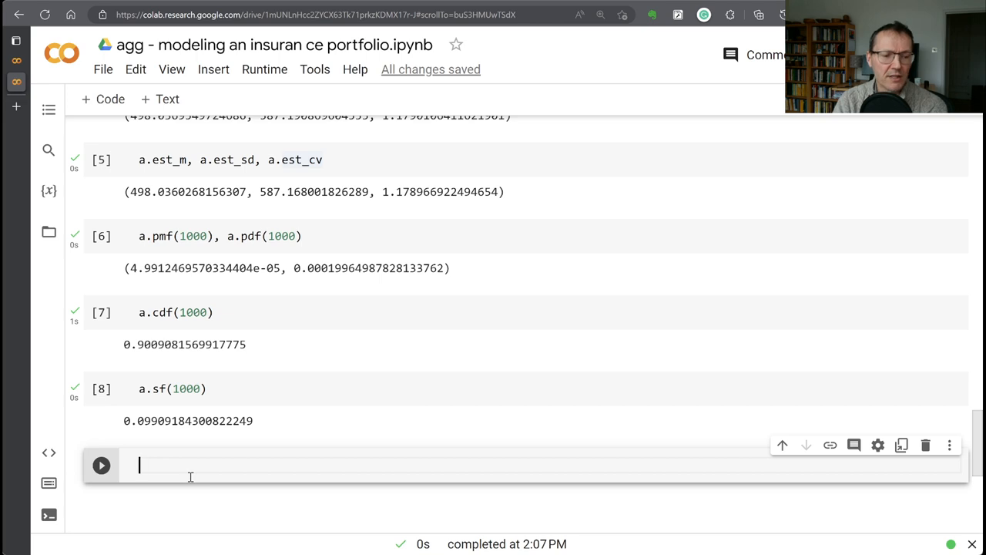
# Run a.q(.99), returning the 0.99 quantile 2745.0.
pyautogui.write('a.q()')
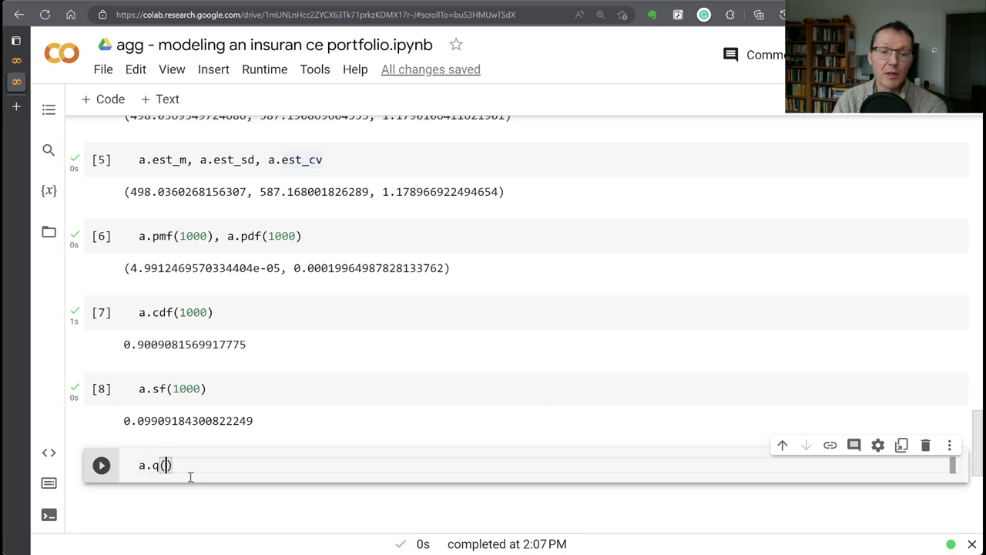
pyautogui.write('.99')
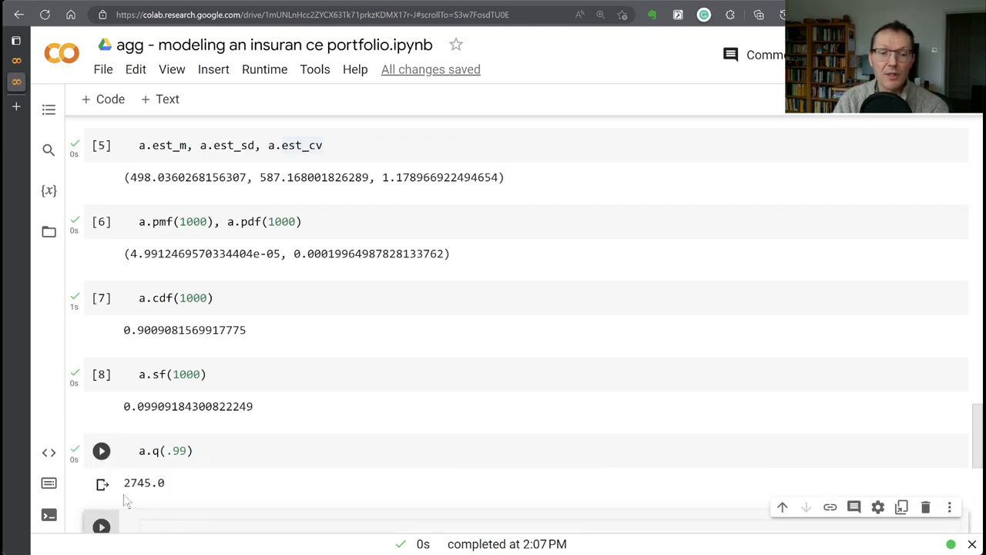
pyautogui.moveTo(155, 499)
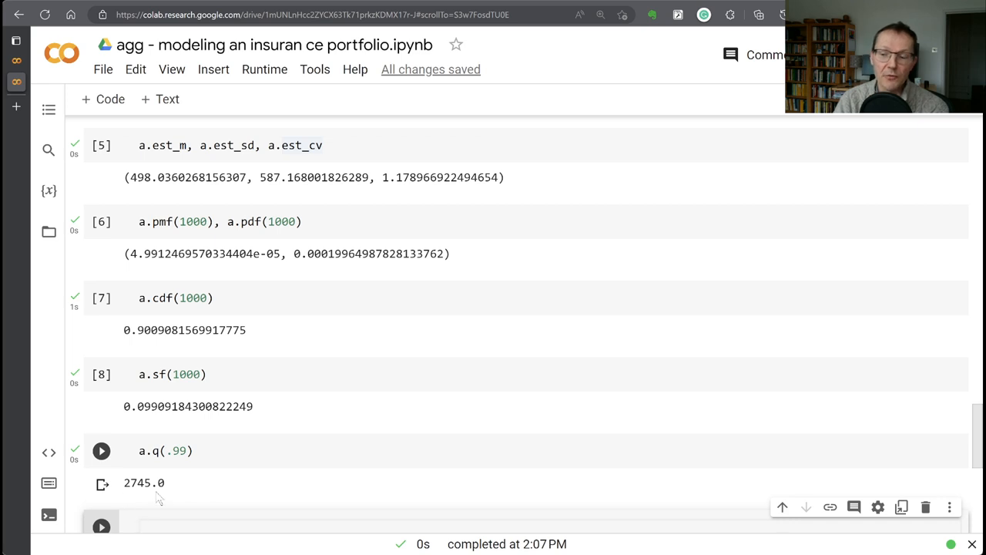
pyautogui.scroll(-3)
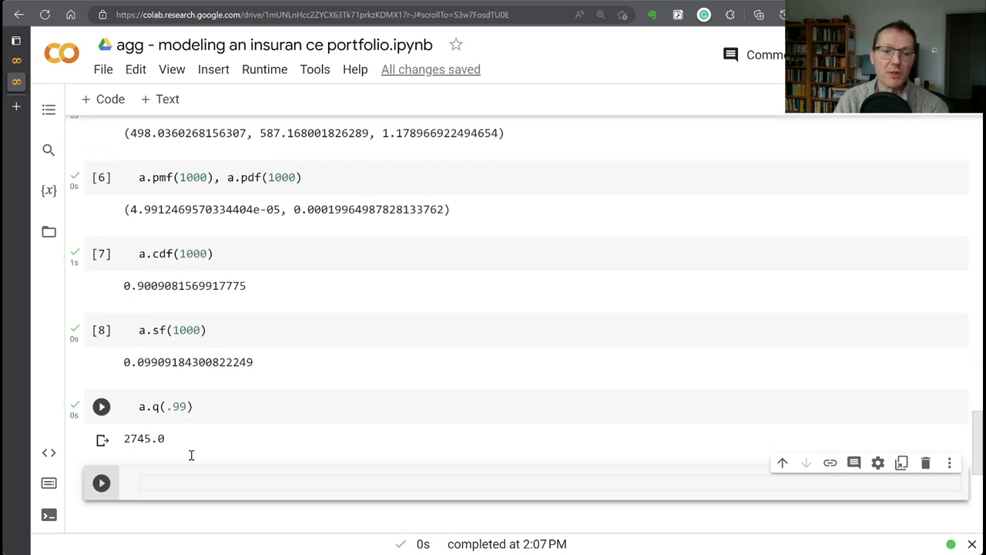
# Run a.cdf(a.q(0.98)), returning about 0.98, and move to the empty cell.
pyautogui.write('a.q()')
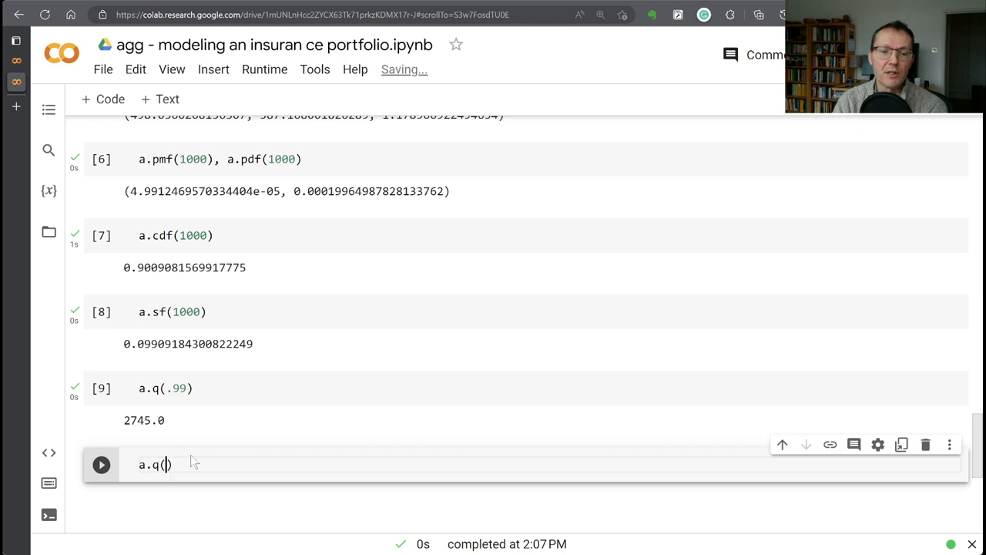
pyautogui.write('a.')
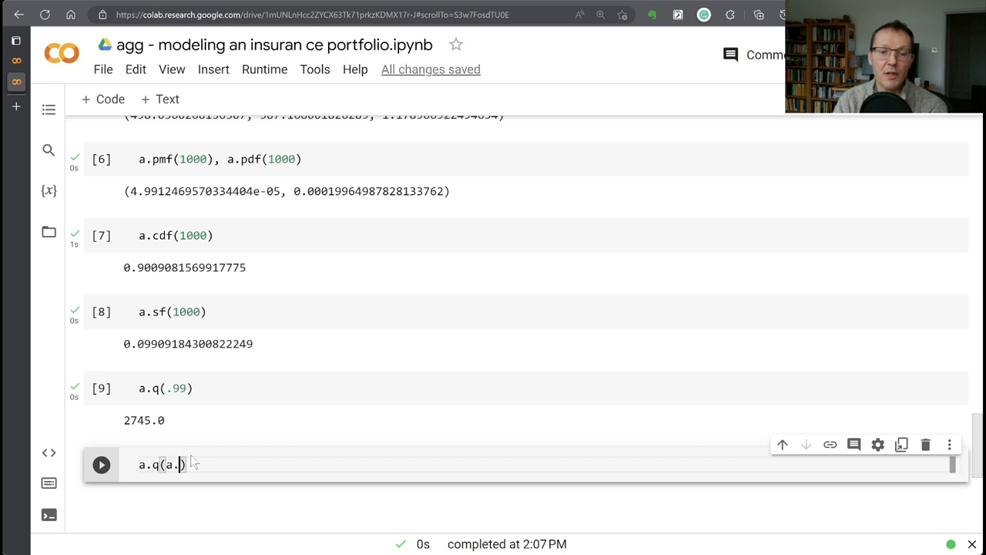
pyautogui.write('cdf(0.98')
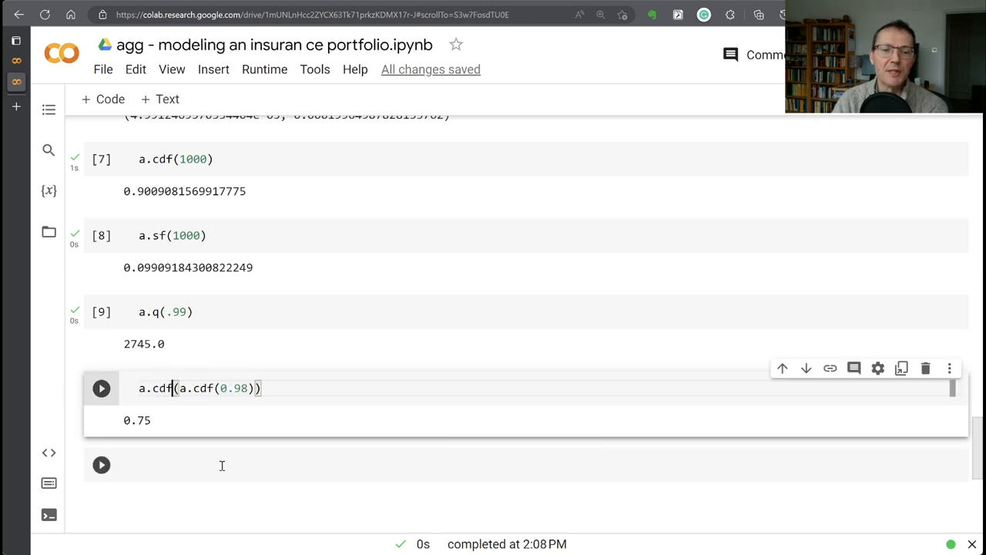
pyautogui.press('Backspace')
pyautogui.write('q')
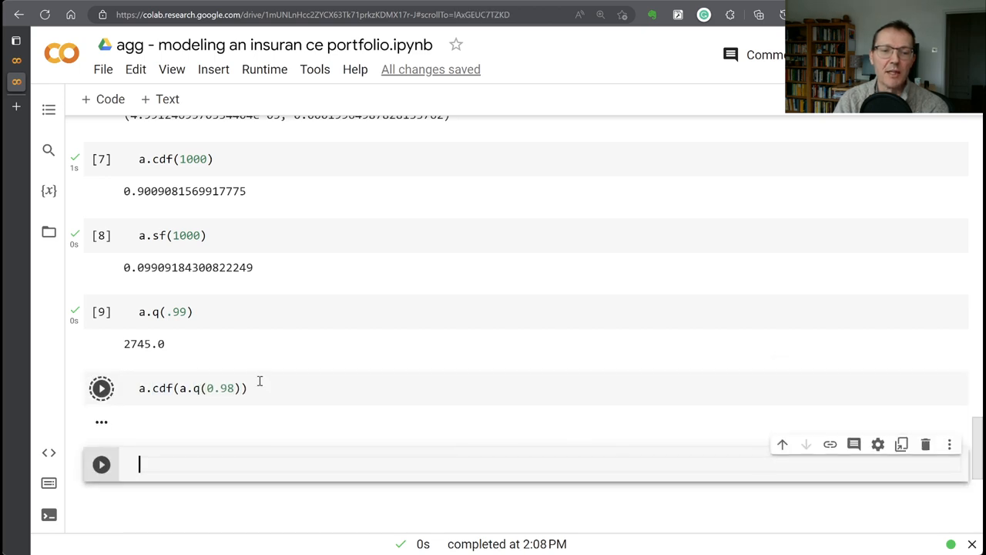
pyautogui.click(102, 388)
pyautogui.write('a.q(.99),')
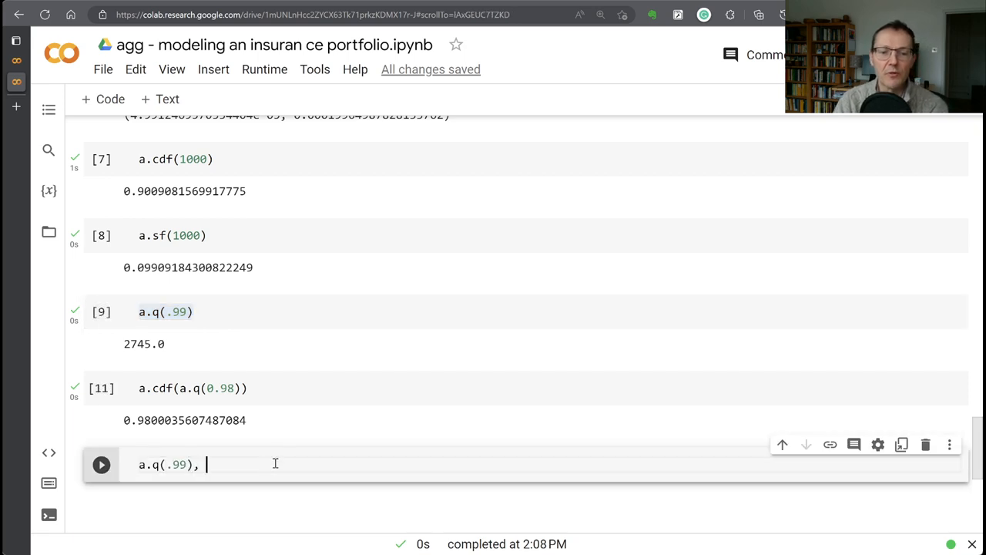
# Evaluate a.q(.99) and a.tvar(0.99) in one cell, returning 2745.0 and about 4345.52.
pyautogui.write('a.tvar(0.99')
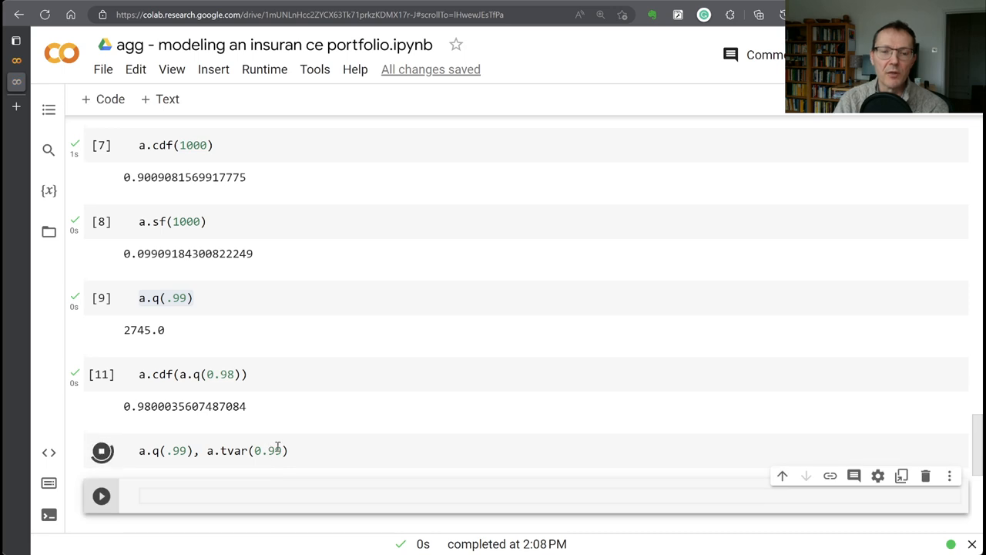
pyautogui.click(101, 450)
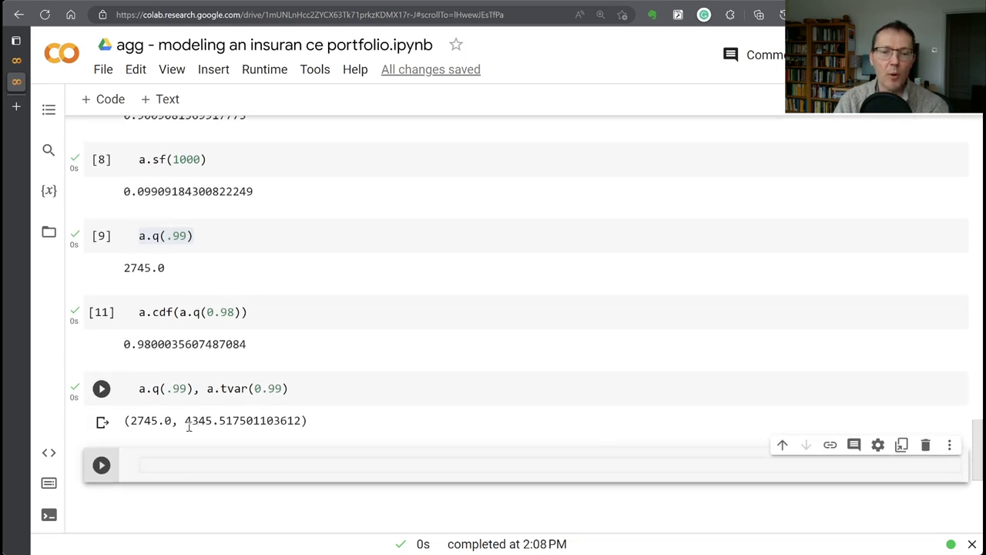
pyautogui.moveTo(184, 444)
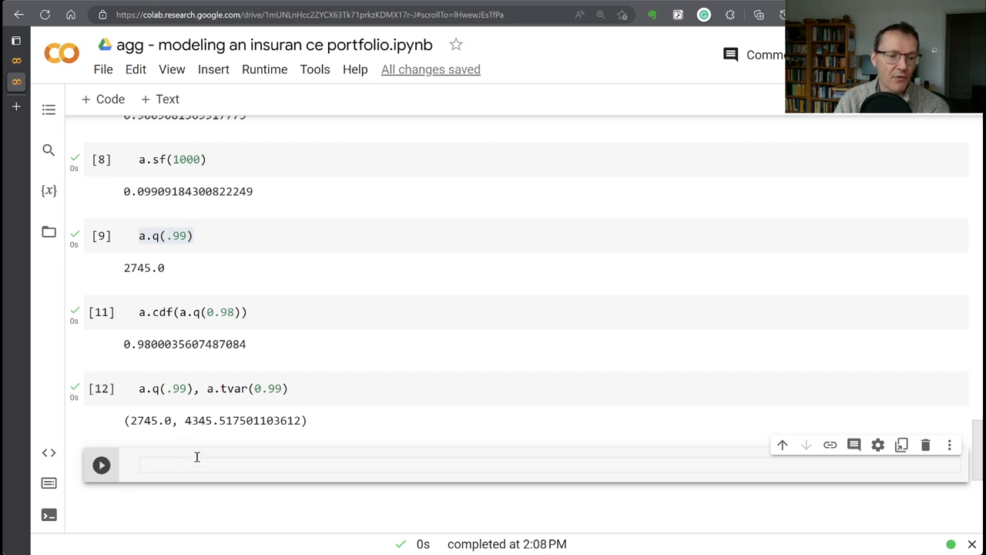
# Run a.plot() to show probability density, log density and quantile charts.
pyautogui.write('a')
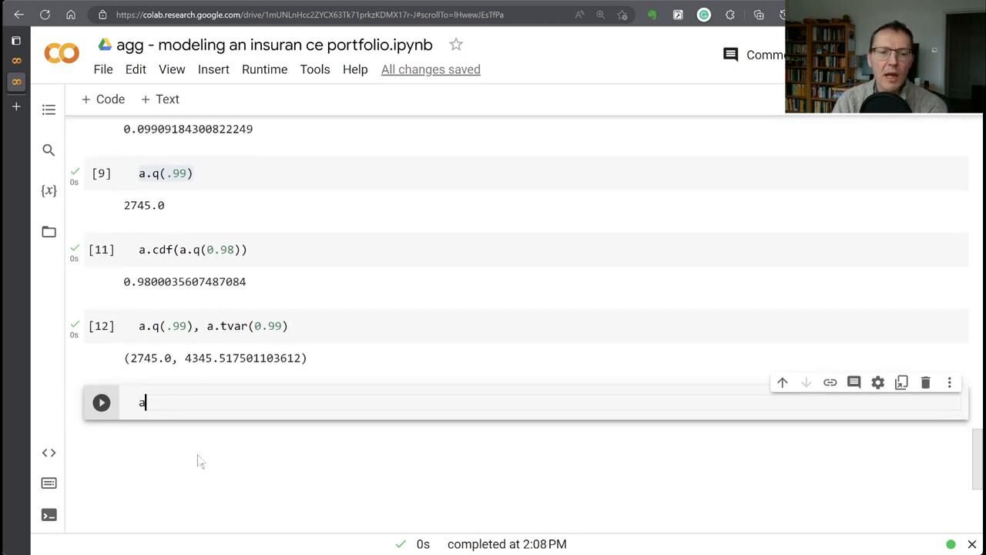
pyautogui.write('.plot()')
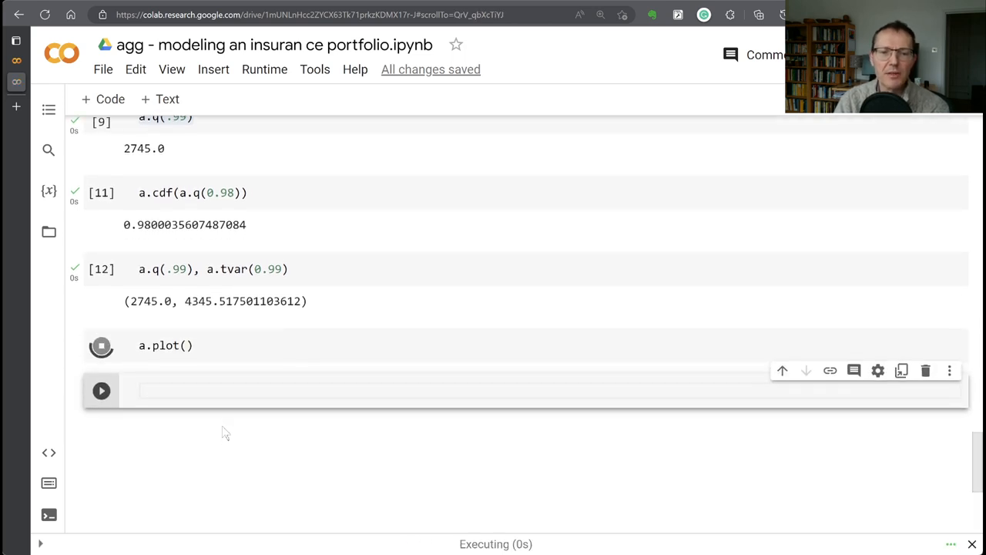
pyautogui.click(102, 345)
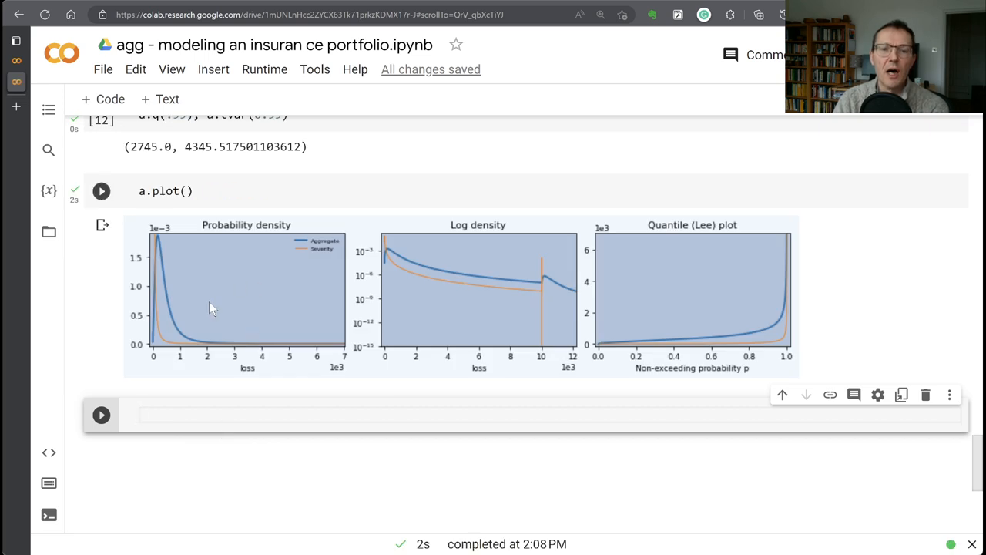
pyautogui.moveTo(225, 263)
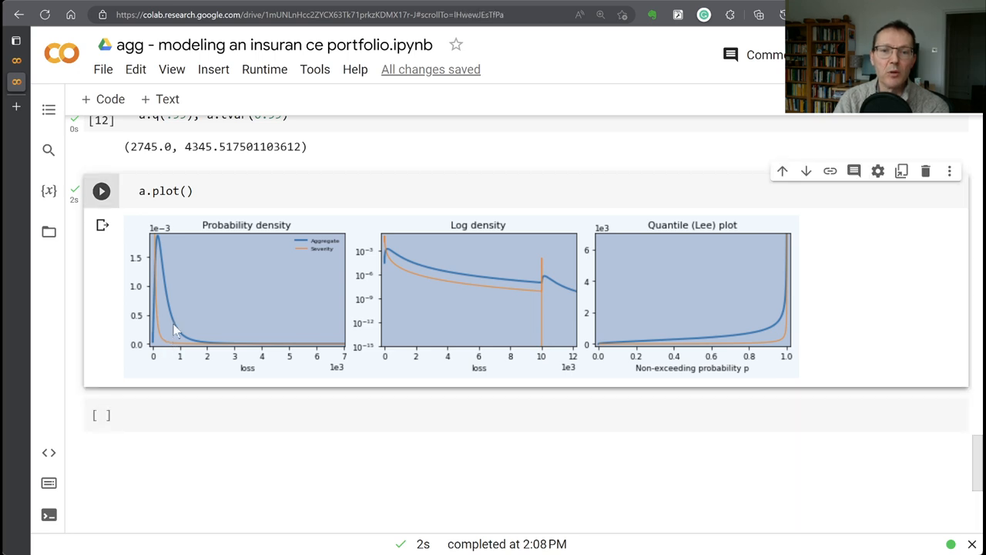
pyautogui.moveTo(413, 330)
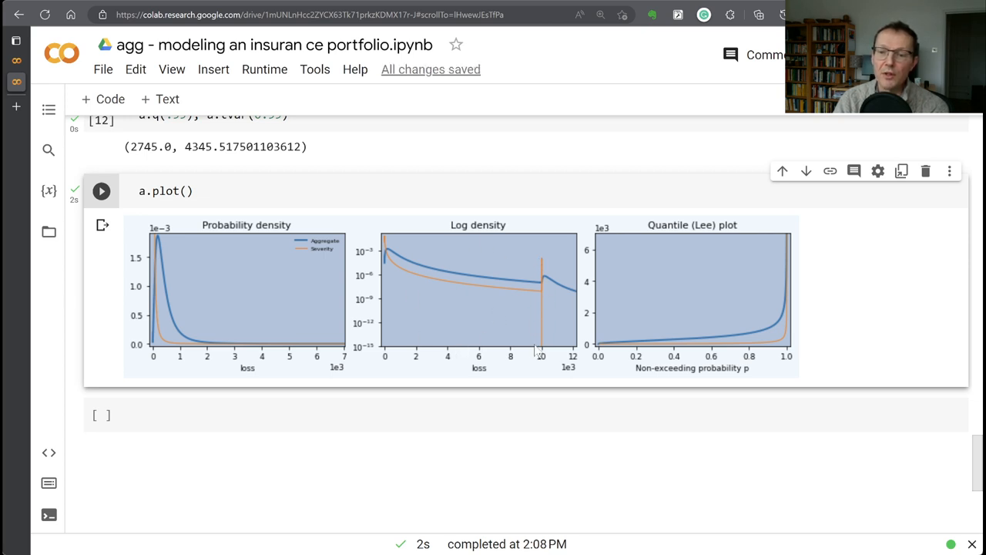
pyautogui.moveTo(542, 358)
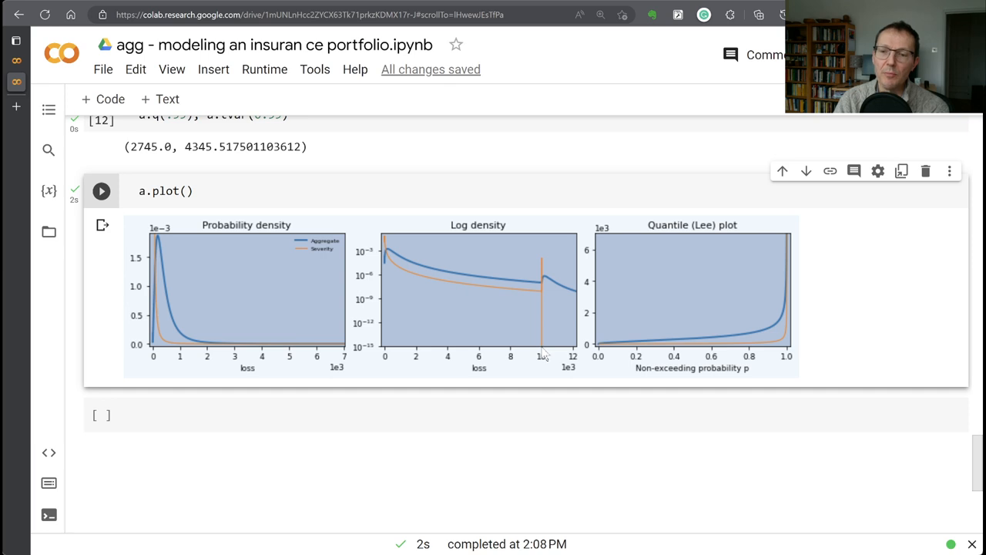
pyautogui.moveTo(551, 290)
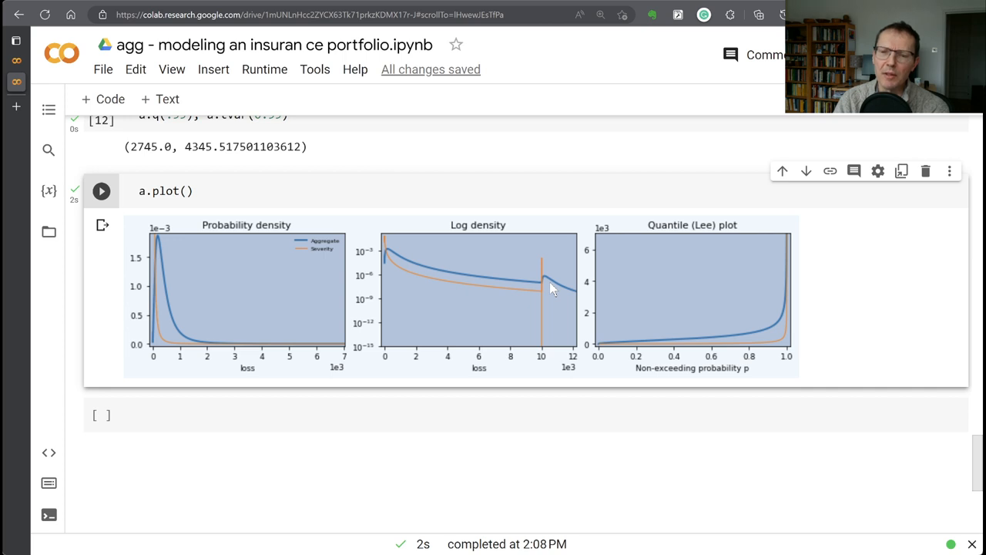
pyautogui.moveTo(723, 343)
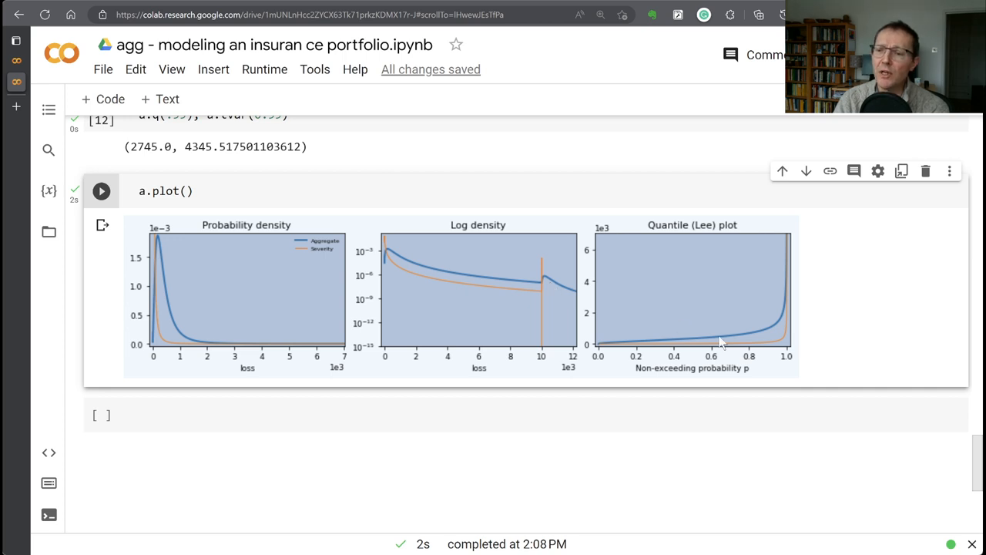
pyautogui.moveTo(776, 324)
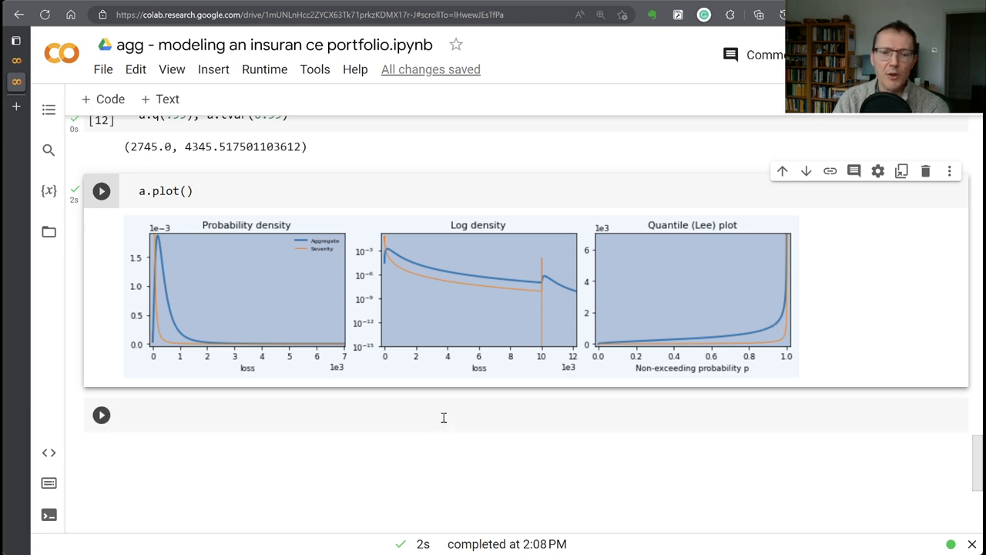
pyautogui.click(447, 410)
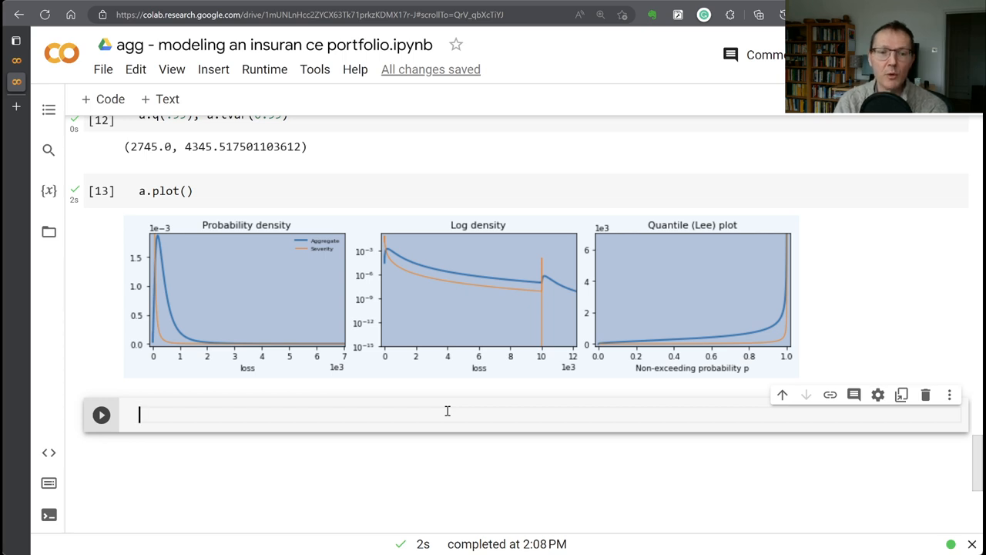
# Run a.density_df and inspect the table's F_sev and epd columns.
pyautogui.write('a.density_df')
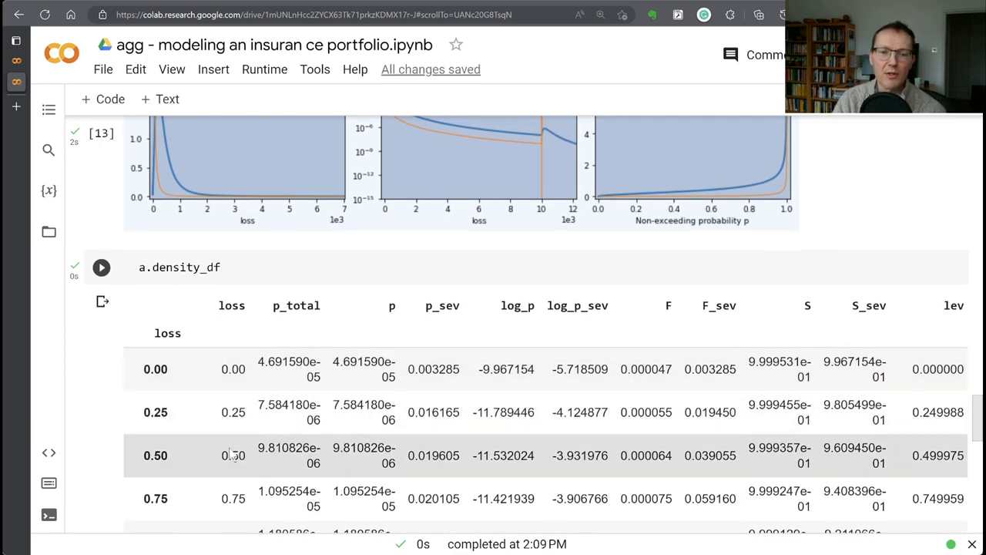
pyautogui.moveTo(241, 495)
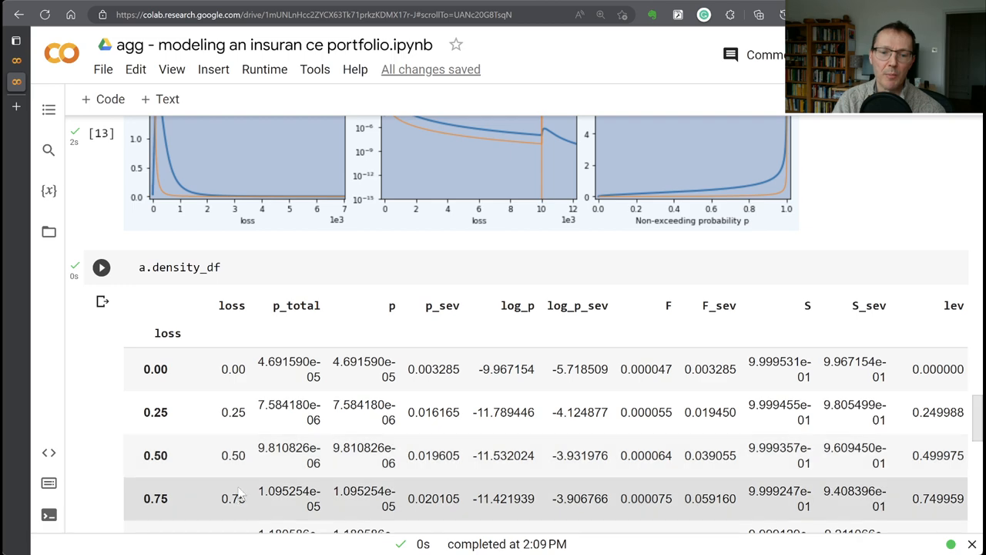
pyautogui.moveTo(287, 420)
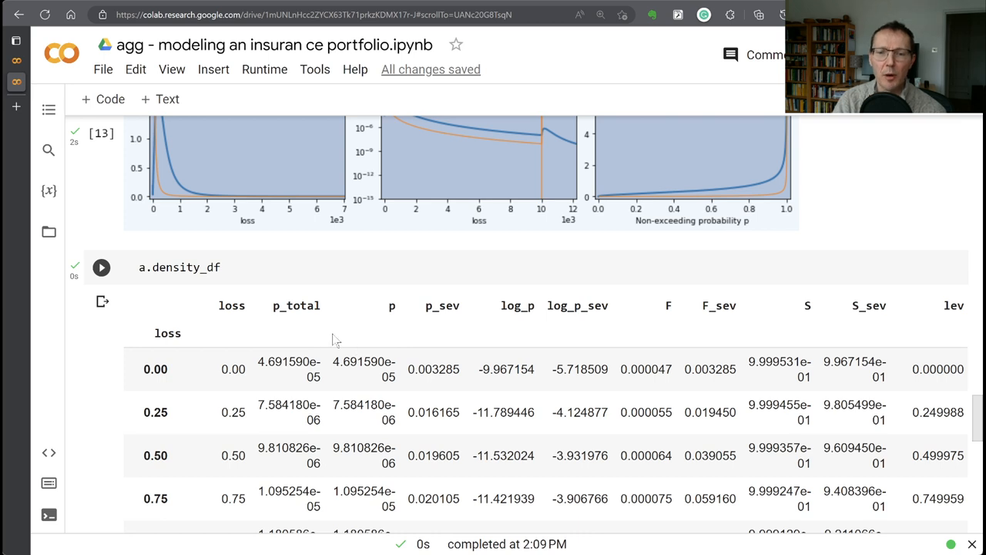
pyautogui.moveTo(444, 330)
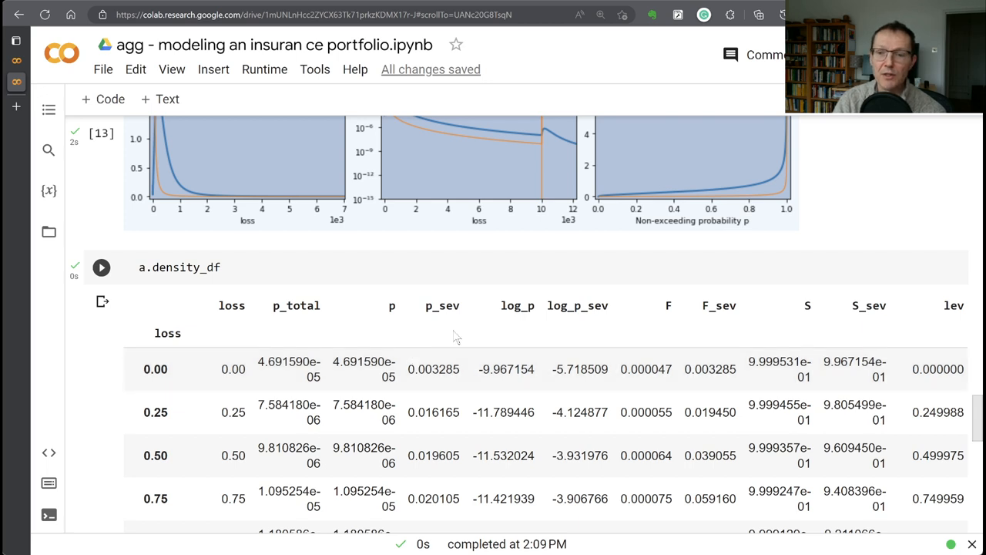
pyautogui.moveTo(555, 331)
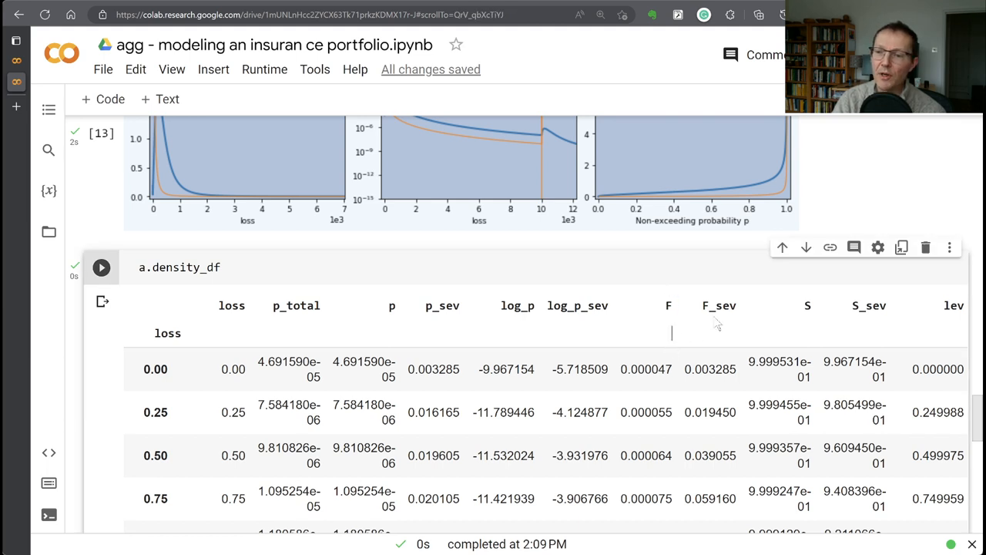
pyautogui.doubleClick(712, 305)
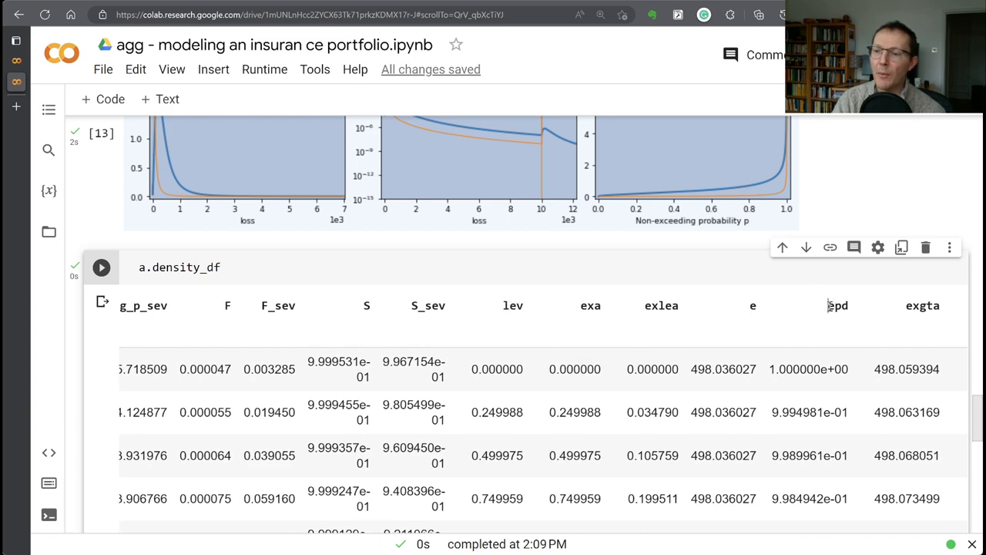
pyautogui.doubleClick(839, 305)
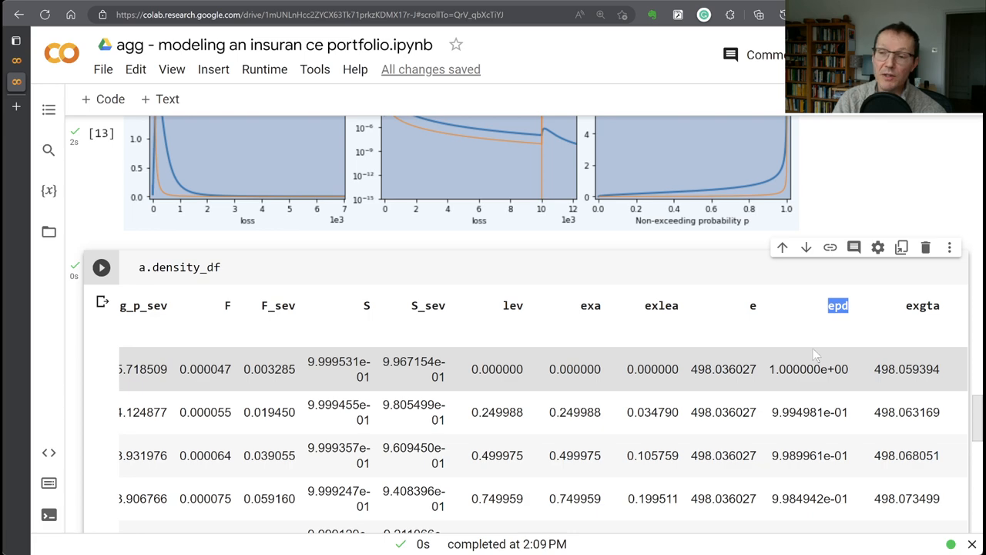
pyautogui.scroll(-3)
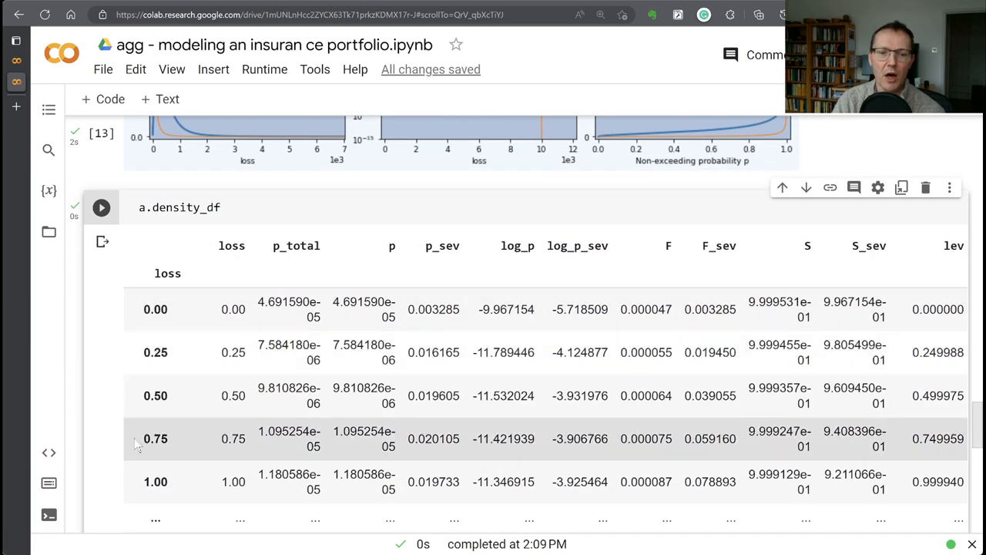
pyautogui.moveTo(595, 387)
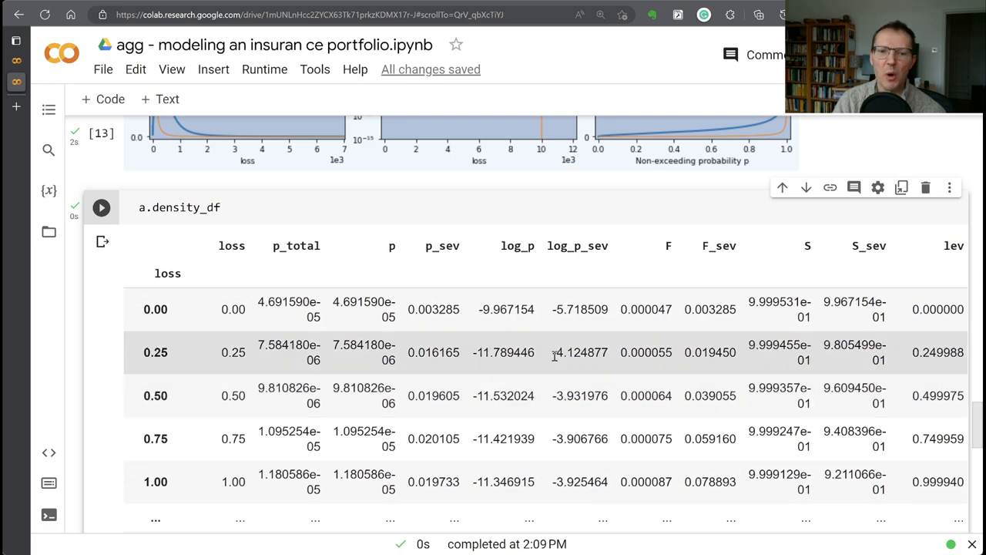
# Scroll the notebook back to the CommAuto build cell and its statistics.
pyautogui.scroll(-3)
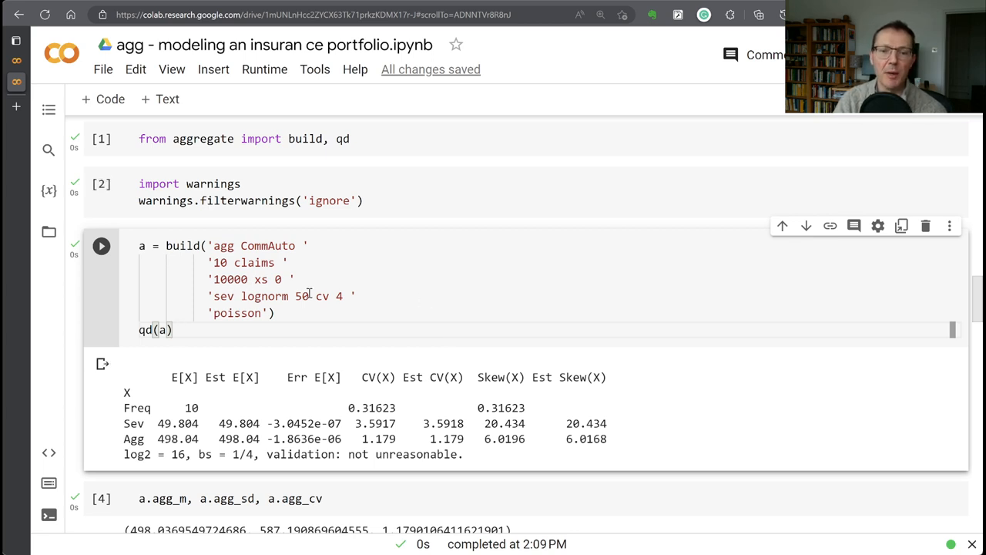
pyautogui.moveTo(305, 299)
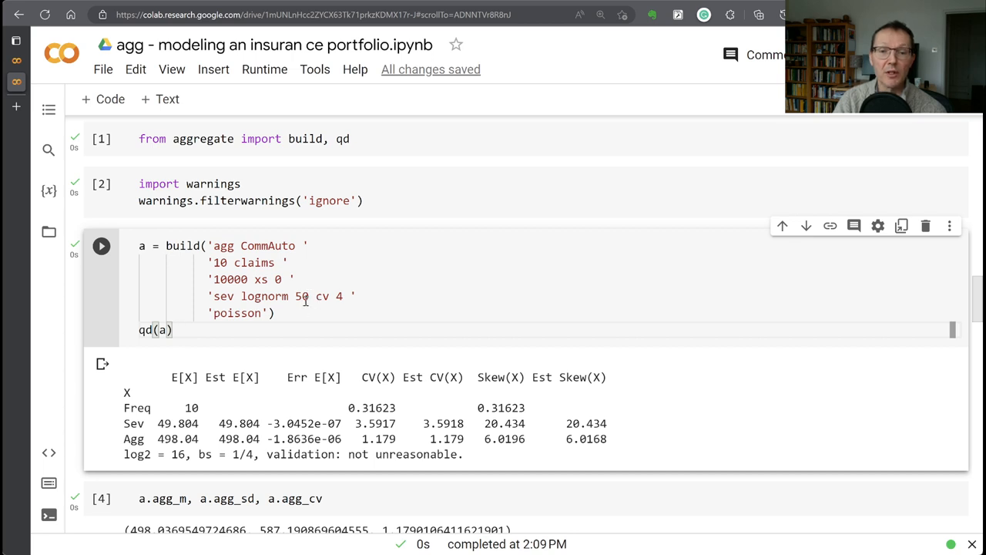